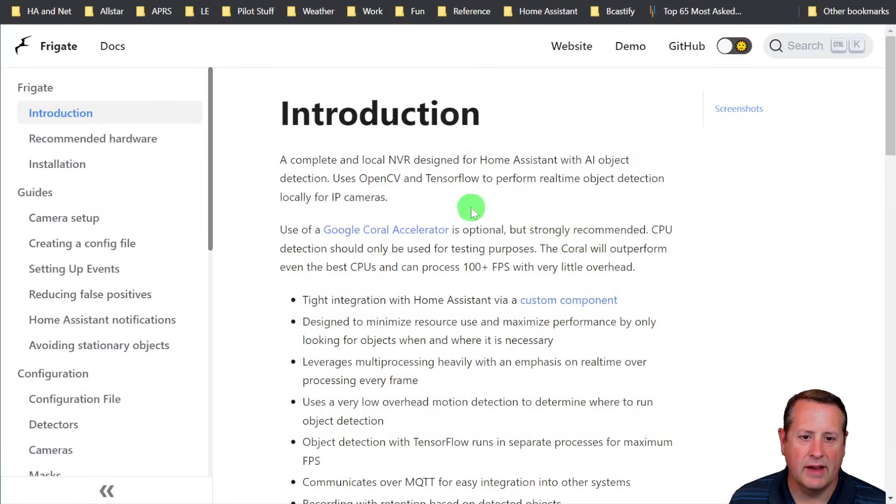
mouse_move(669, 225)
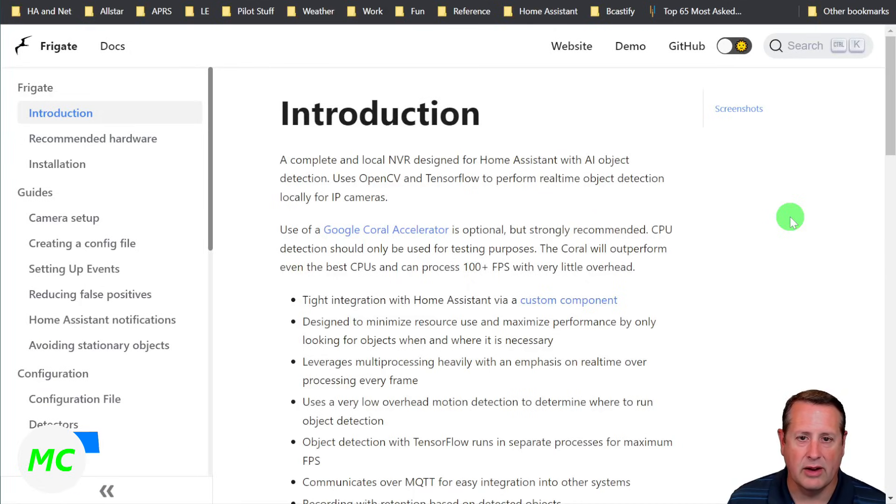
Open the Installation page and scroll to the Preparing your hardware section
click(57, 164)
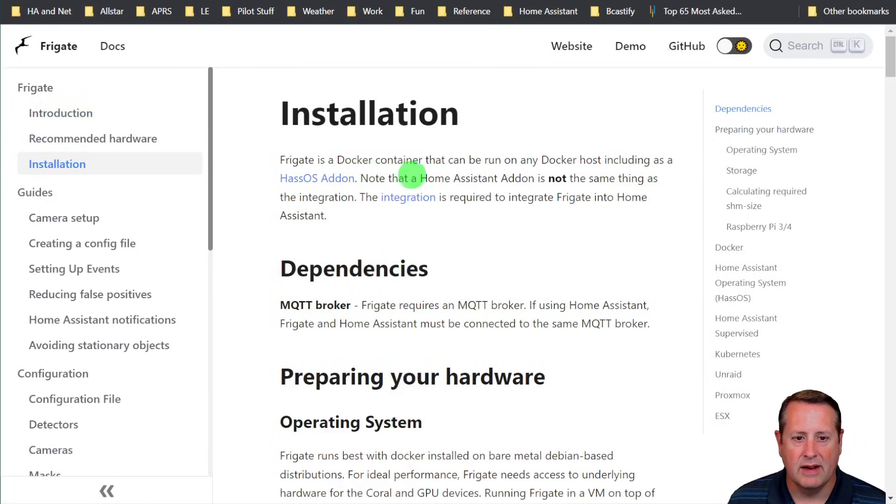
mouse_move(514, 204)
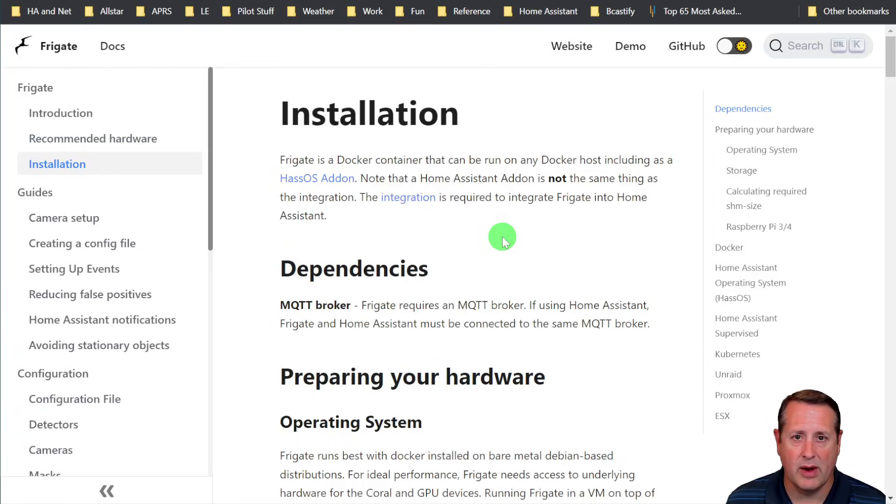
mouse_move(587, 171)
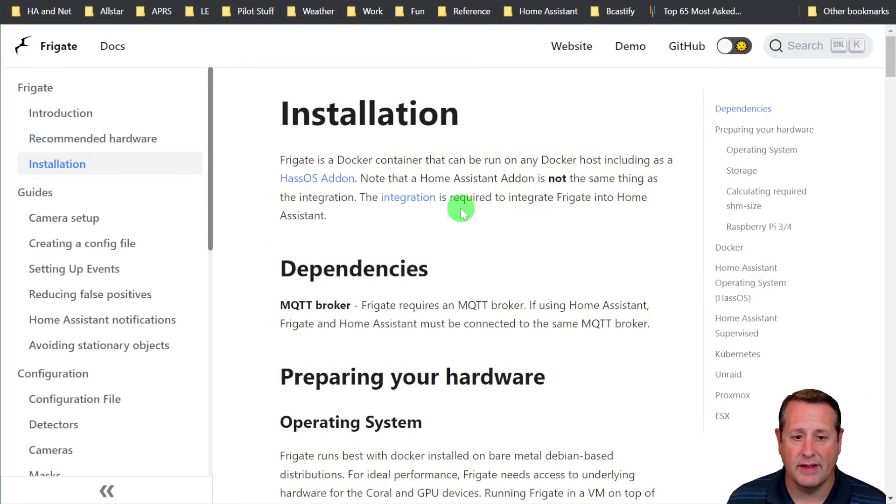
mouse_move(399, 234)
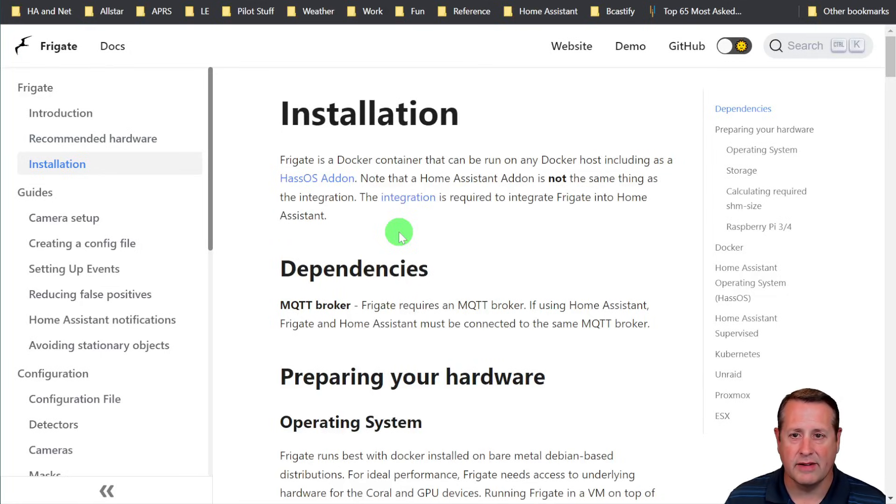
mouse_move(399, 249)
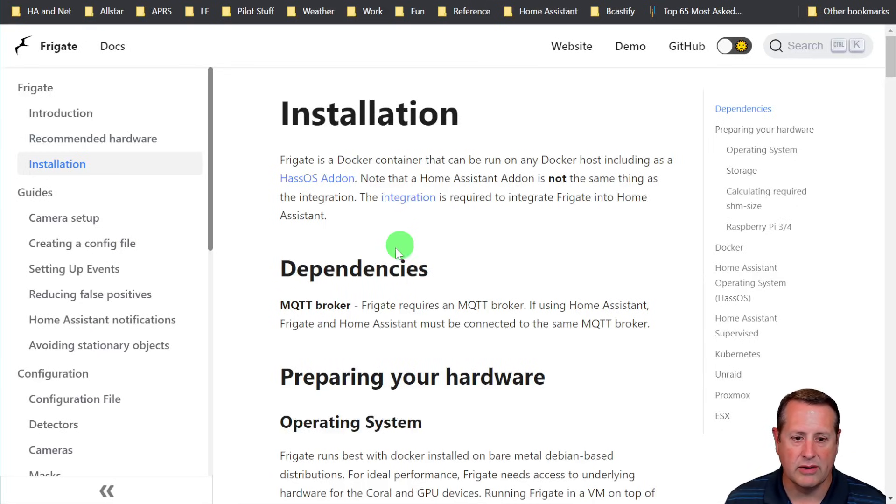
scroll(down, 3)
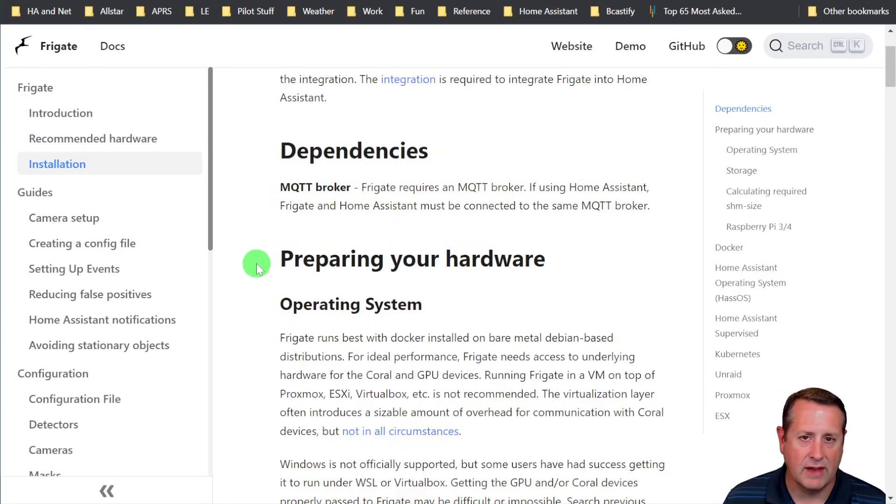
mouse_move(381, 305)
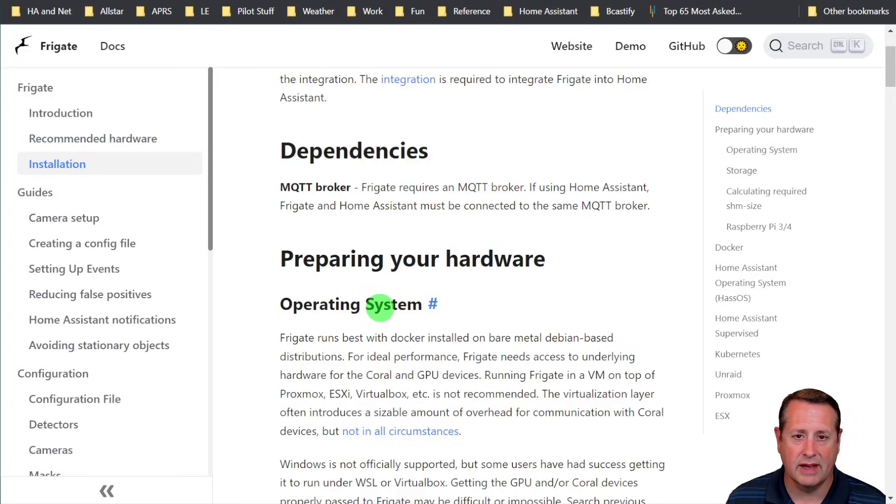
mouse_move(258, 343)
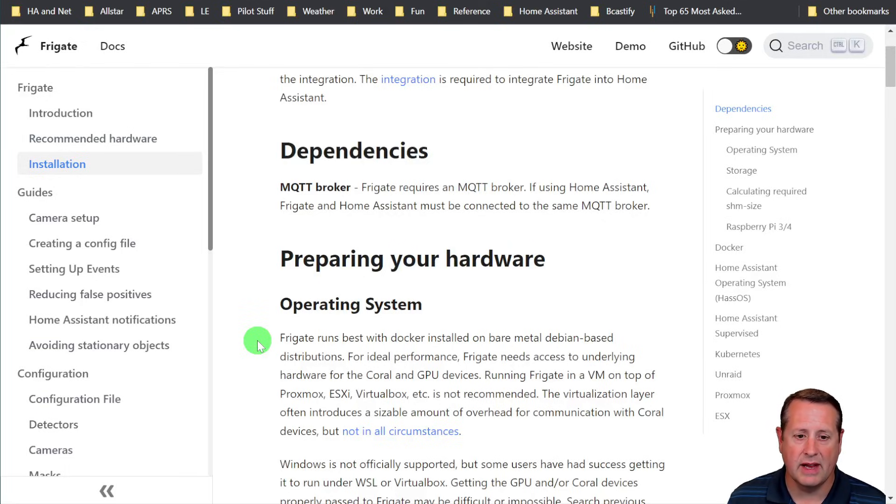
scroll(down, 3)
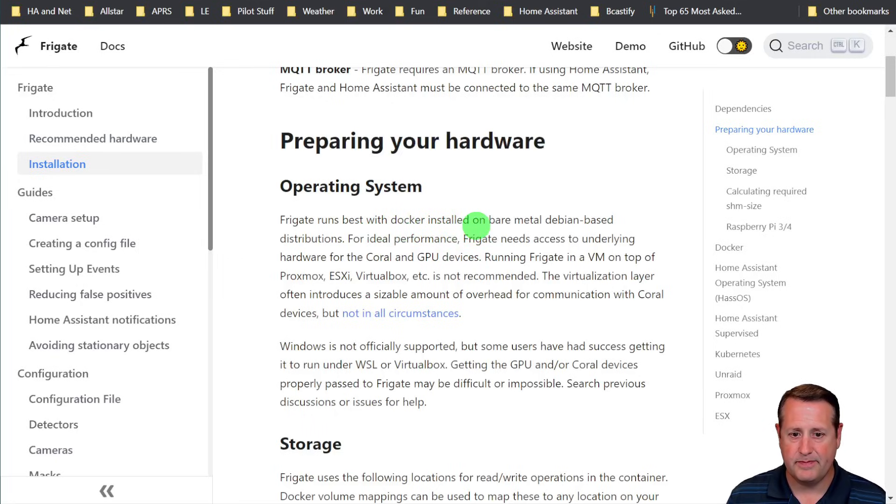
mouse_move(559, 365)
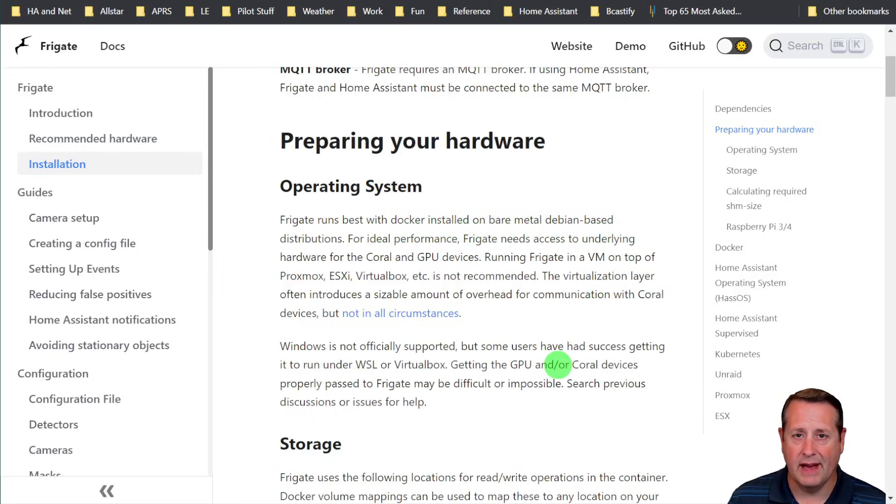
mouse_move(519, 311)
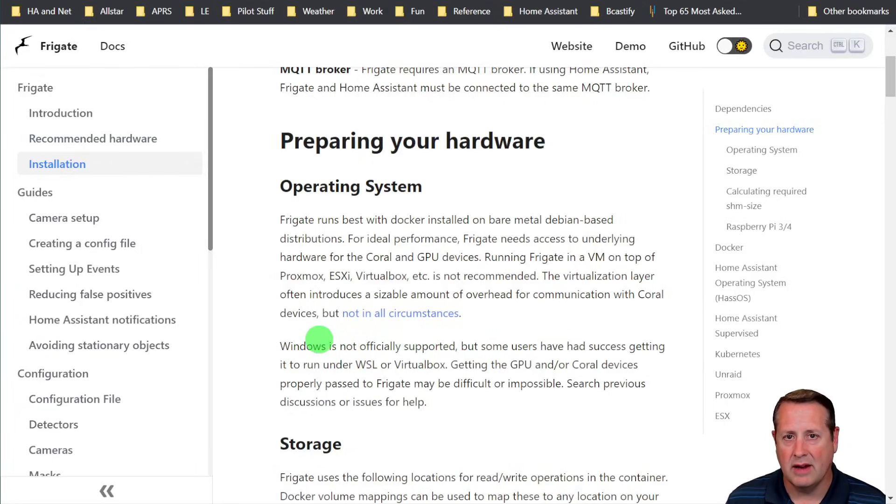
mouse_move(271, 357)
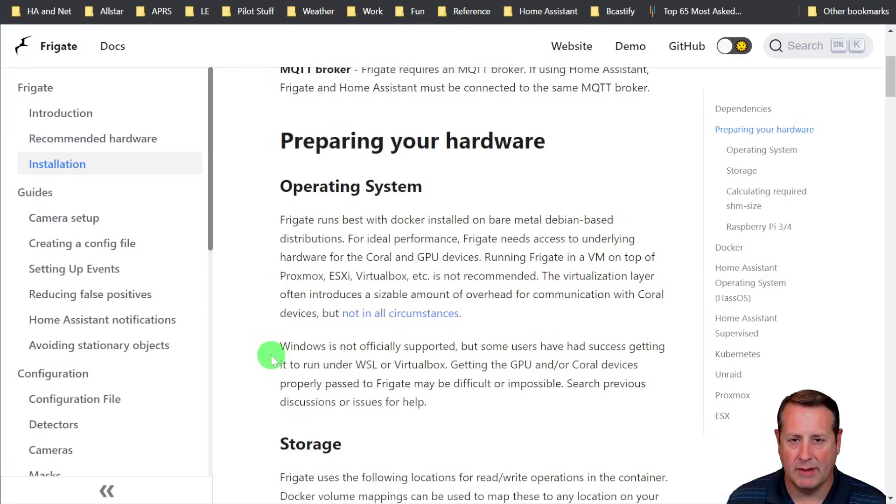
scroll(down, 3)
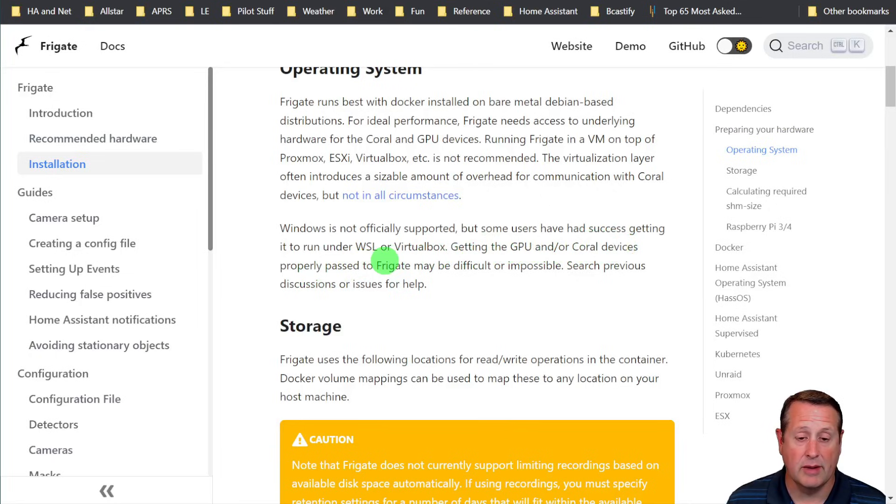
mouse_move(306, 331)
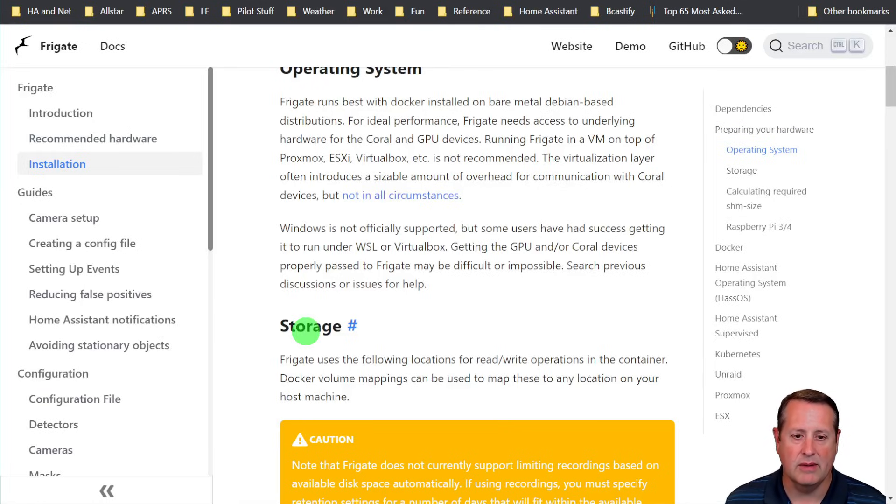
mouse_move(451, 265)
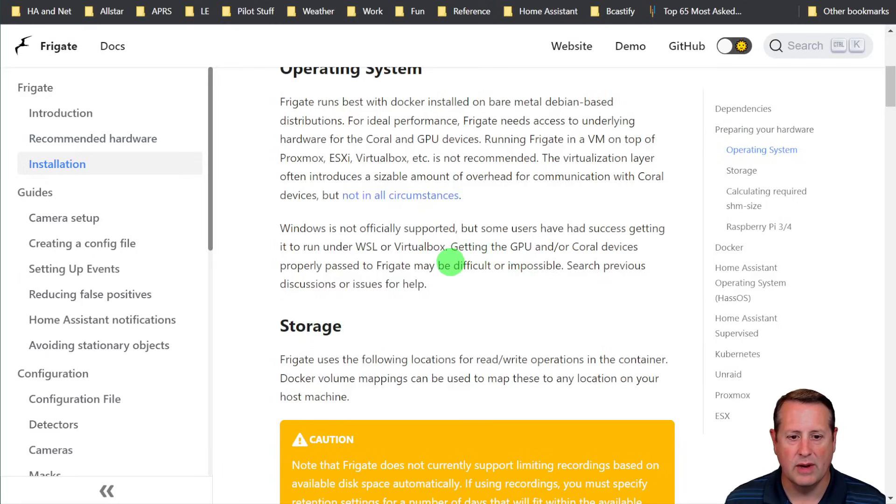
mouse_move(383, 305)
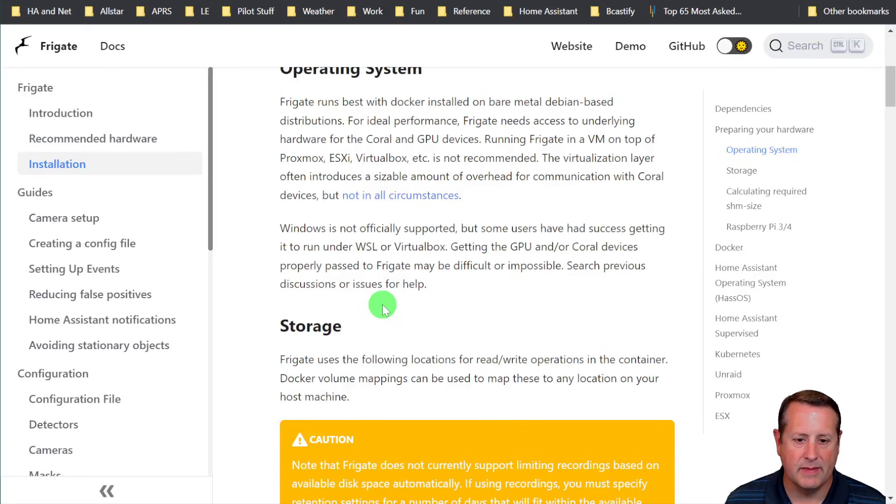
scroll(down, 3)
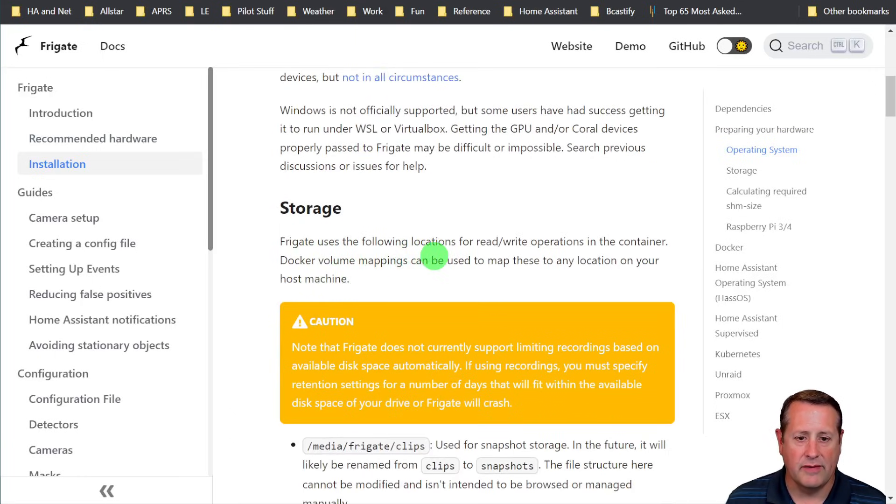
scroll(down, 3)
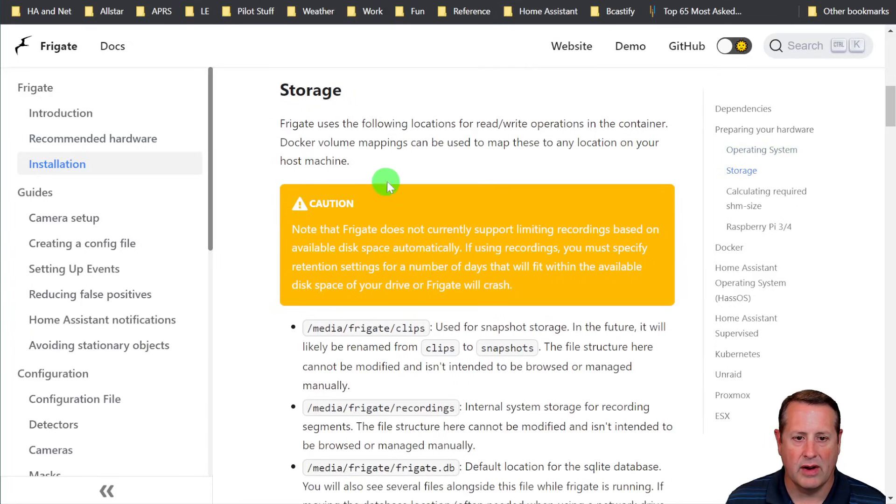
scroll(down, 3)
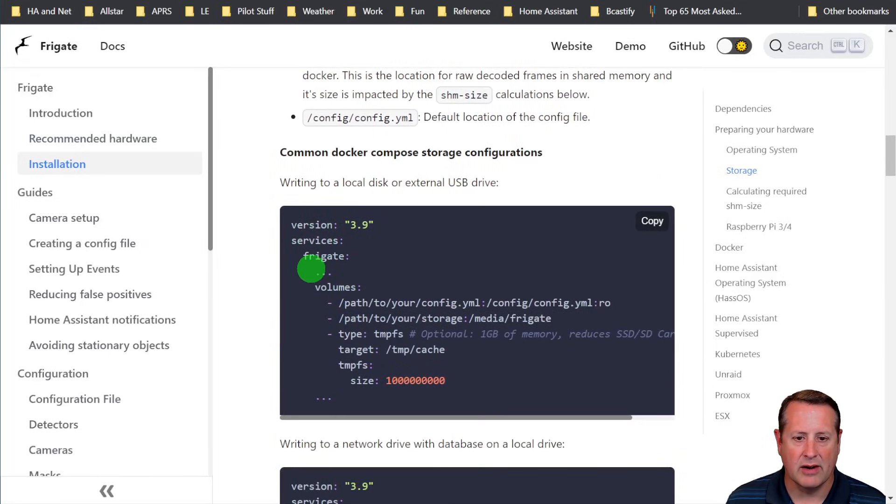
mouse_move(253, 319)
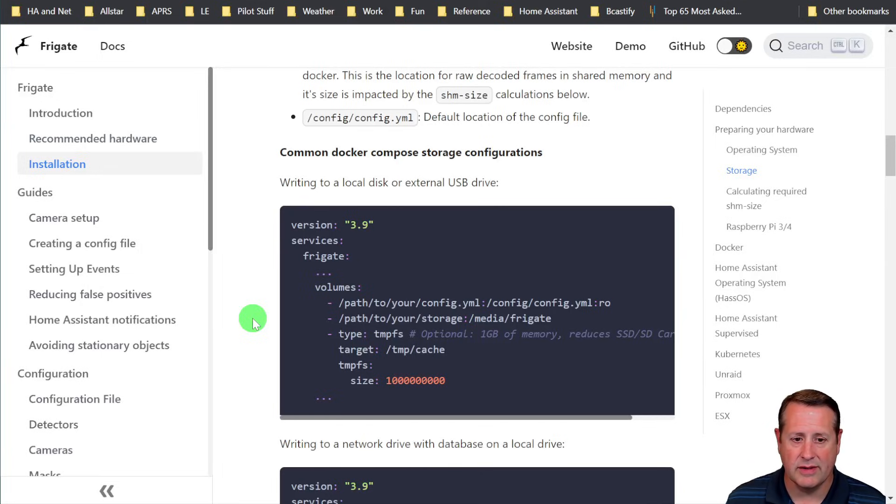
scroll(down, 3)
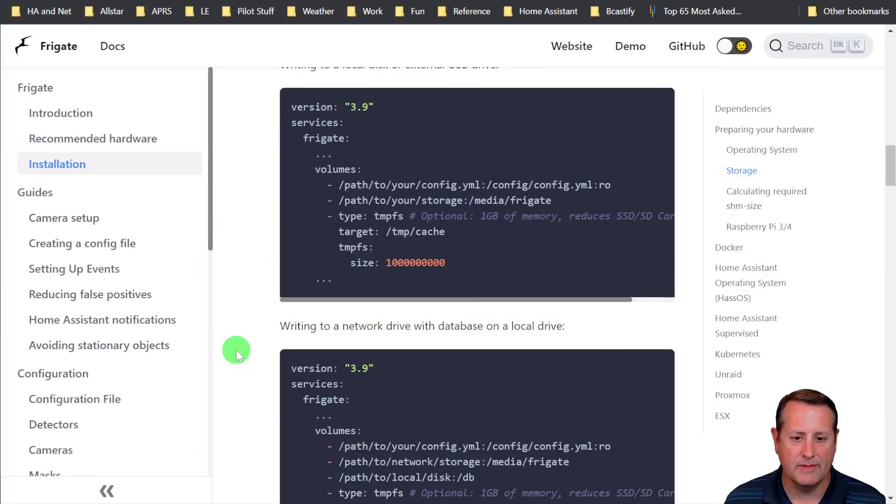
scroll(down, 3)
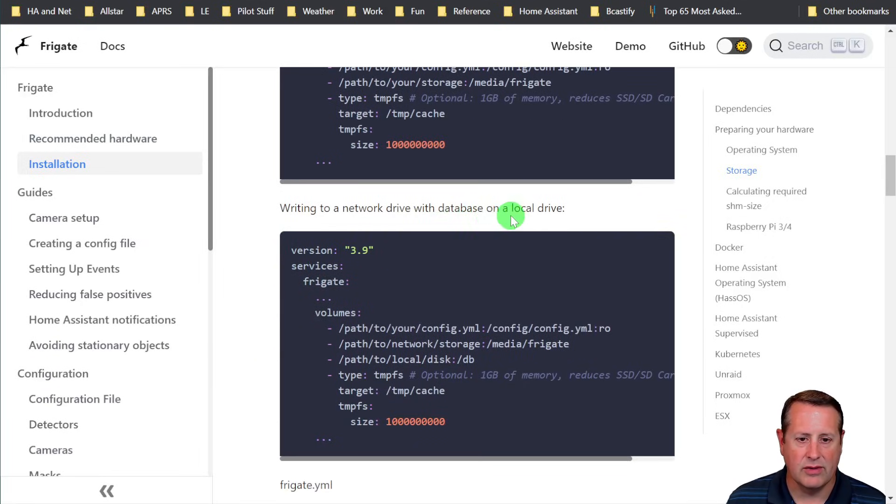
mouse_move(239, 338)
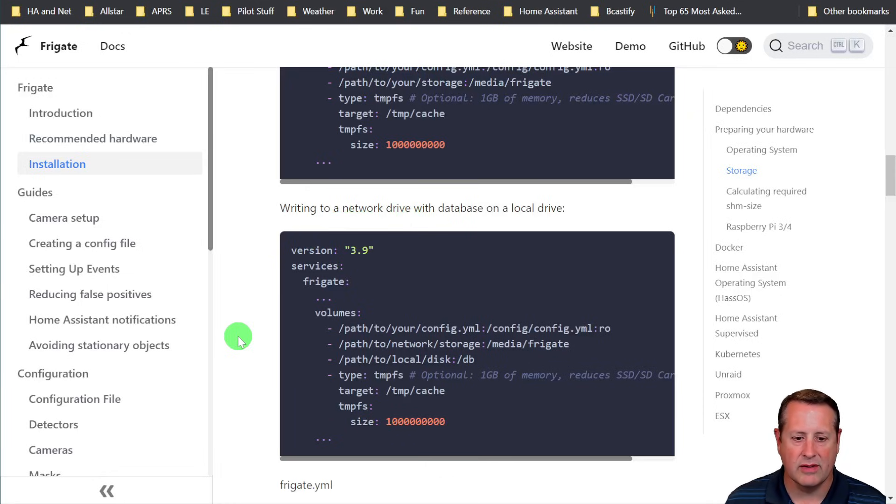
scroll(down, 3)
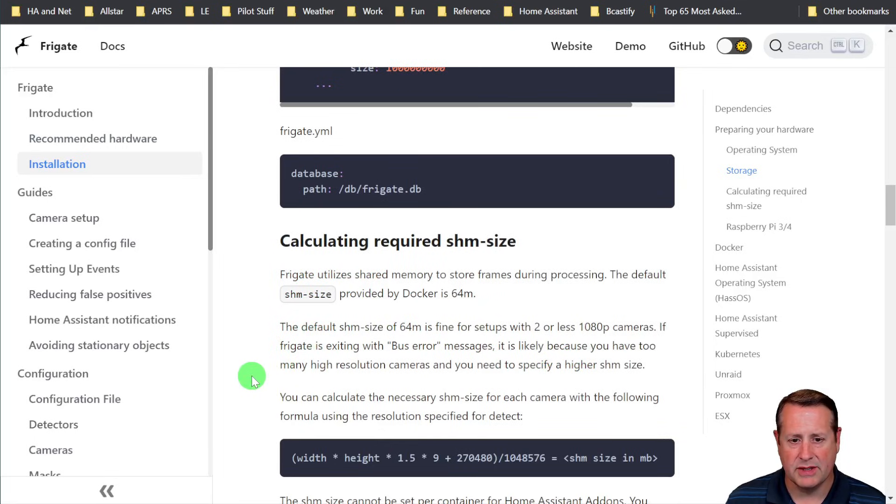
scroll(down, 3)
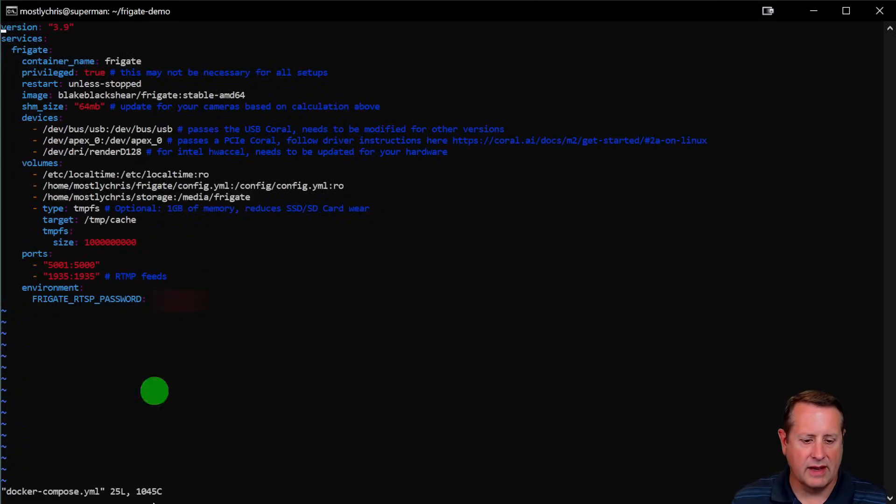
mouse_move(385, 247)
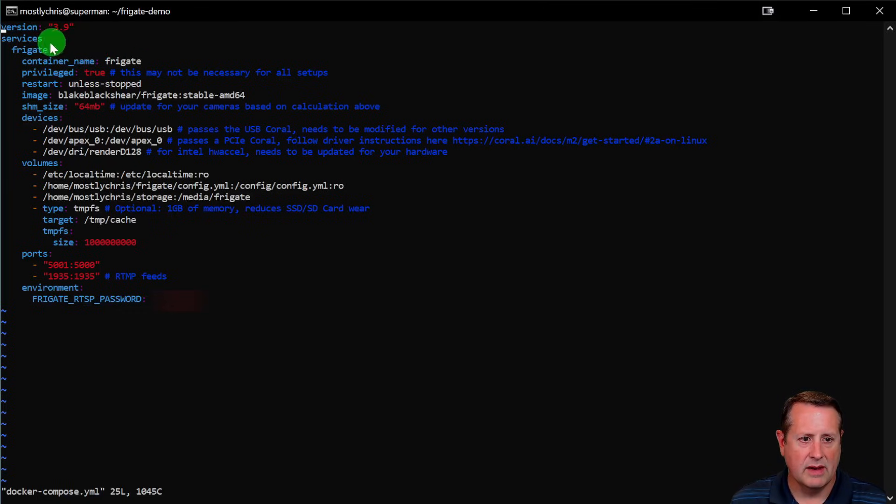
mouse_move(132, 51)
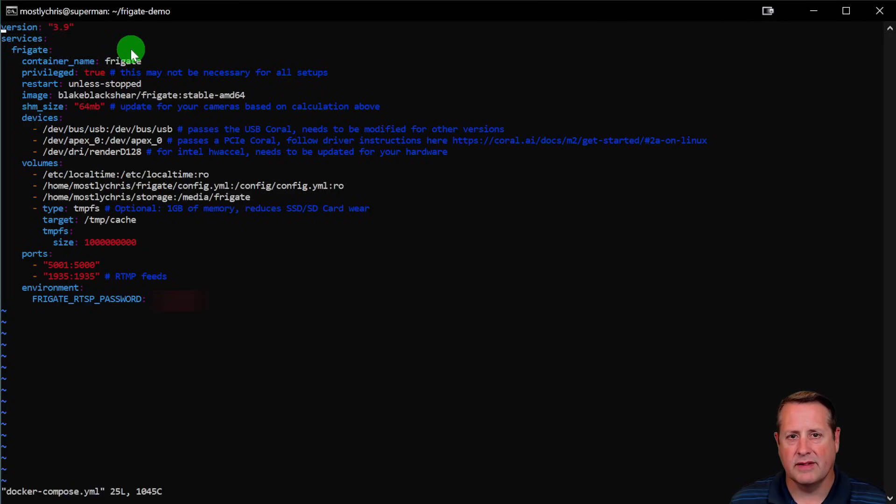
mouse_move(103, 61)
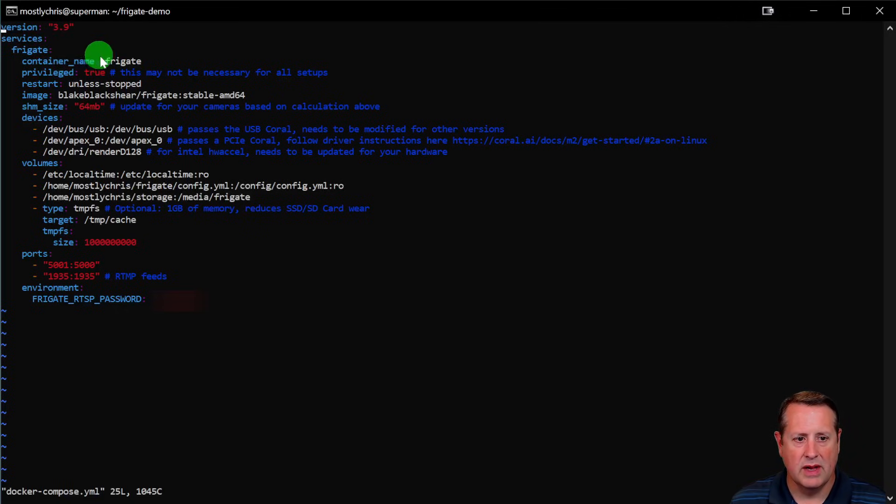
mouse_move(271, 46)
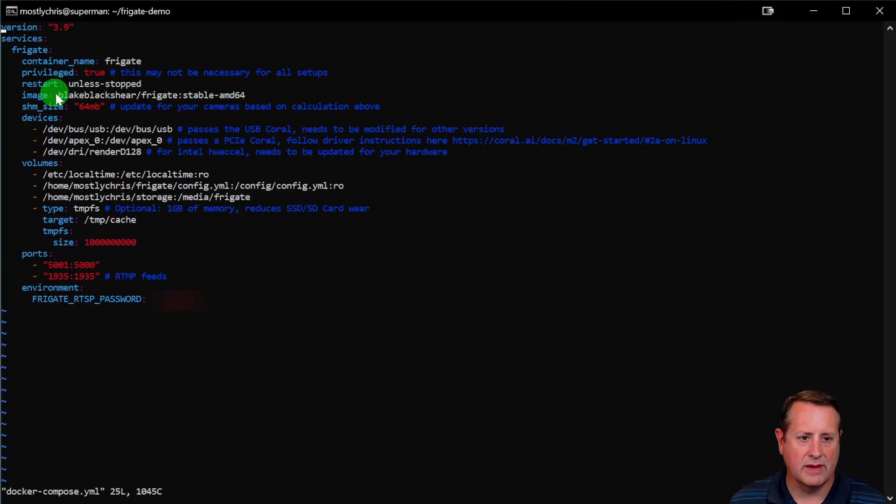
mouse_move(294, 98)
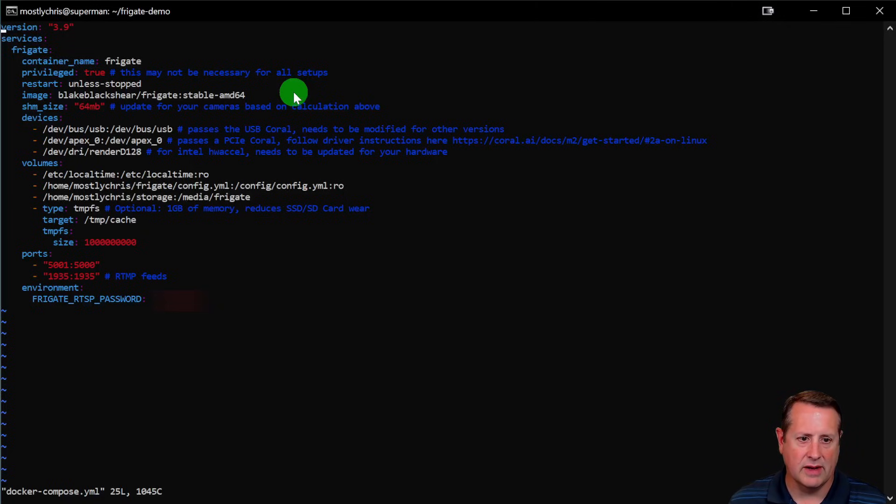
mouse_move(65, 134)
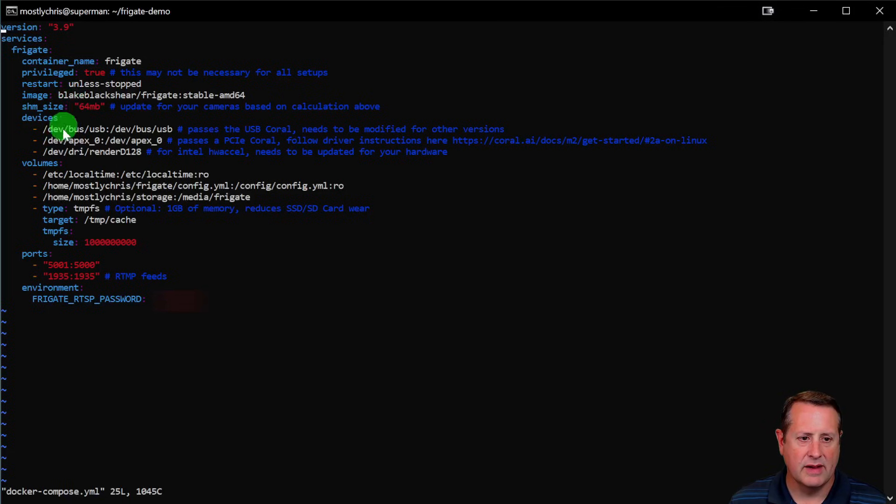
mouse_move(159, 133)
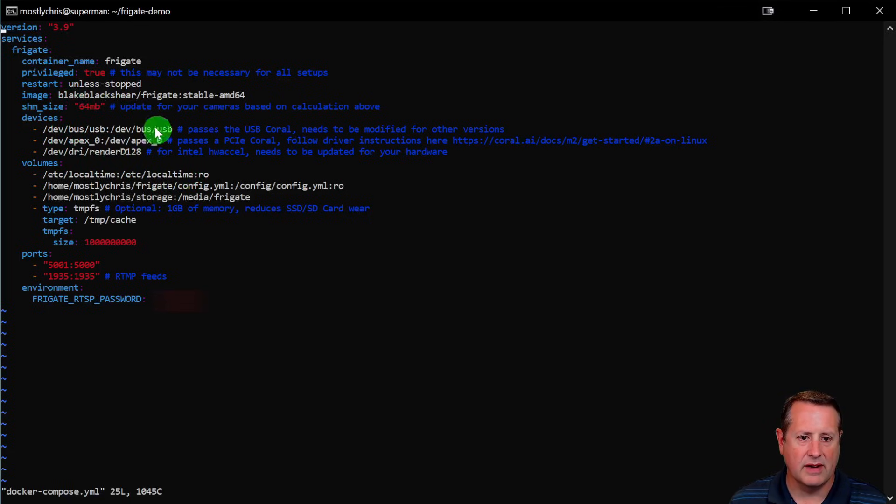
mouse_move(551, 245)
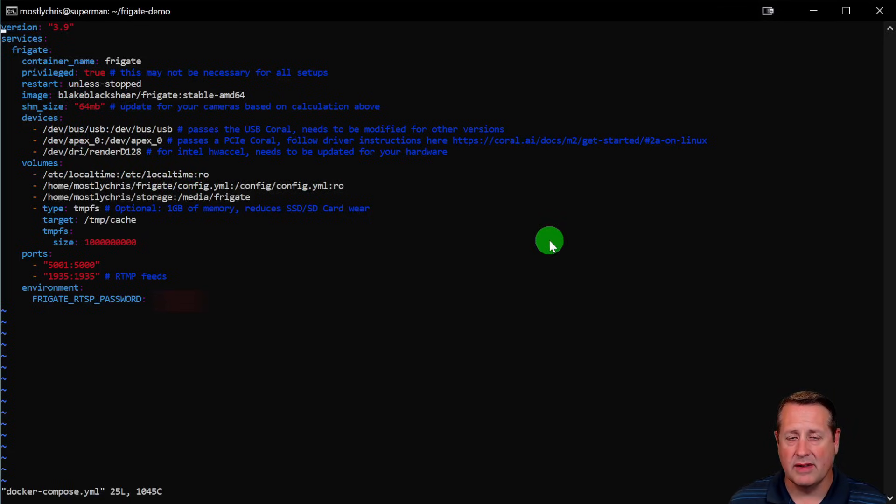
mouse_move(151, 126)
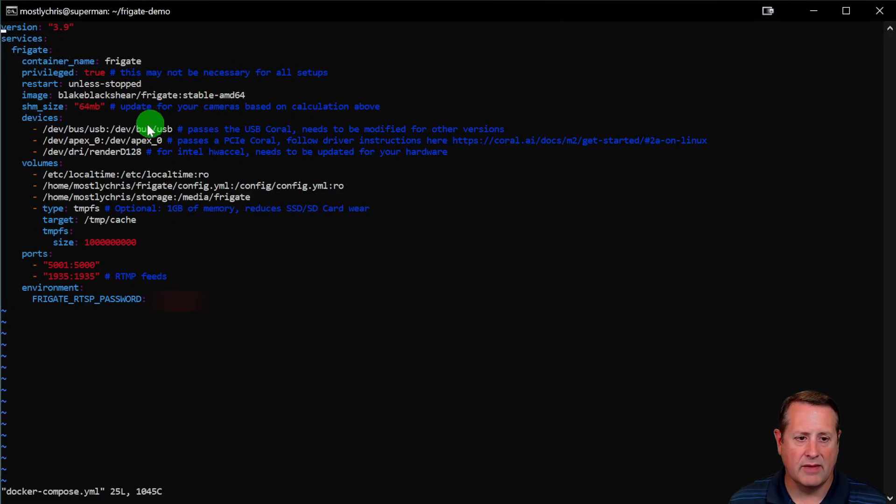
mouse_move(163, 175)
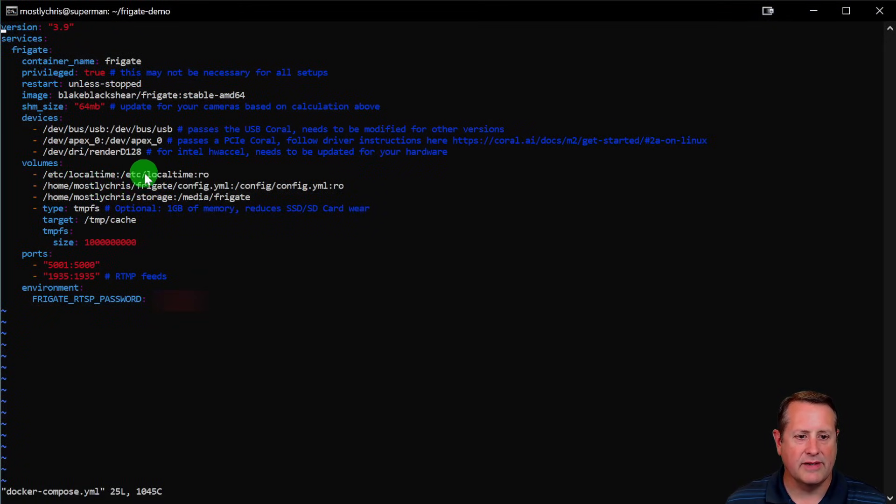
mouse_move(96, 176)
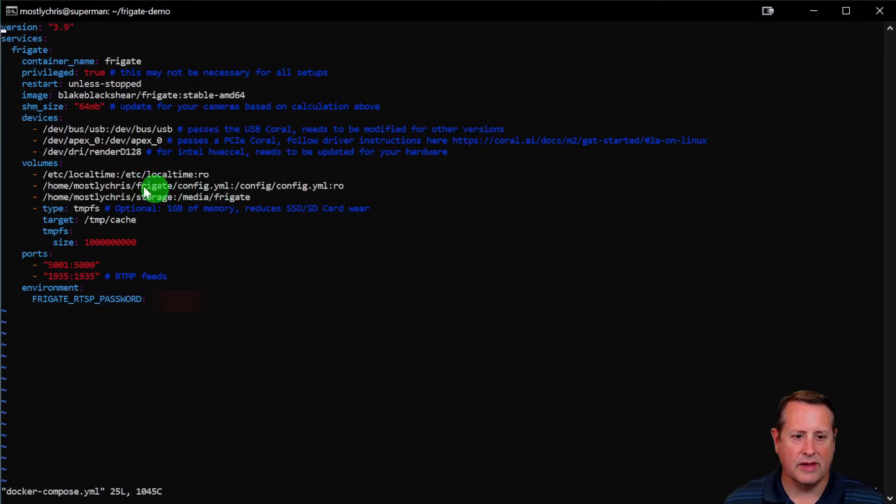
mouse_move(182, 171)
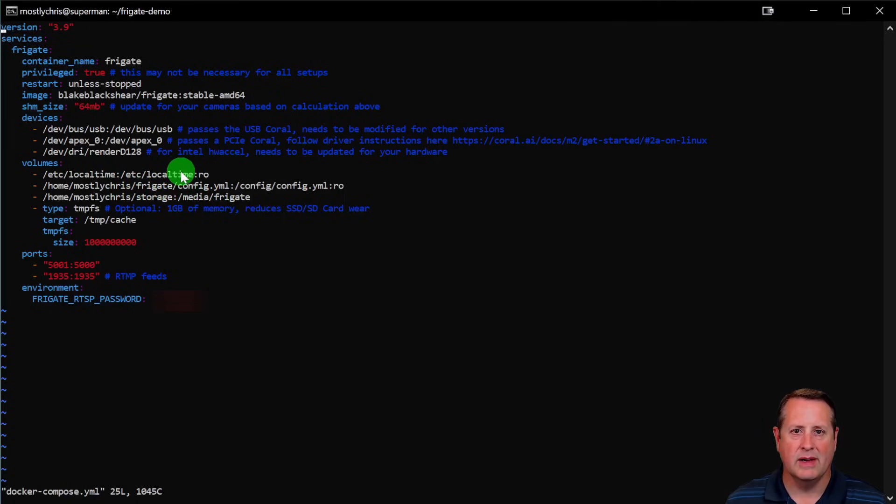
mouse_move(87, 186)
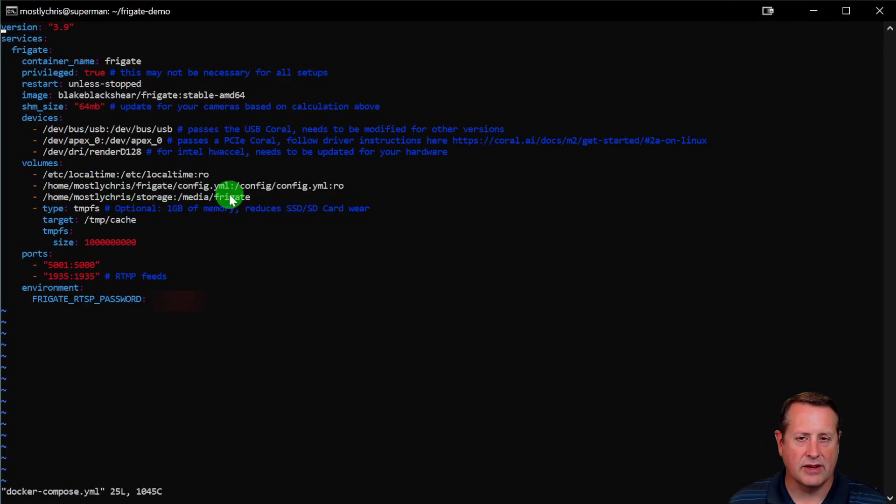
mouse_move(135, 174)
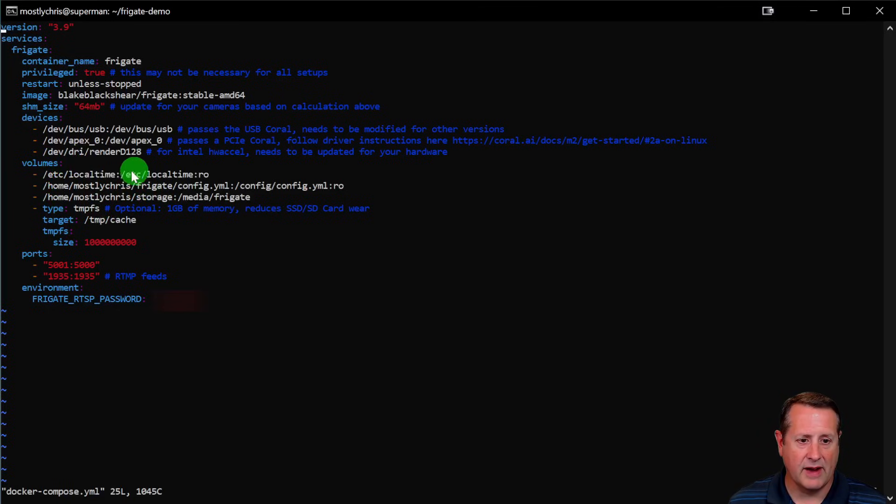
mouse_move(104, 185)
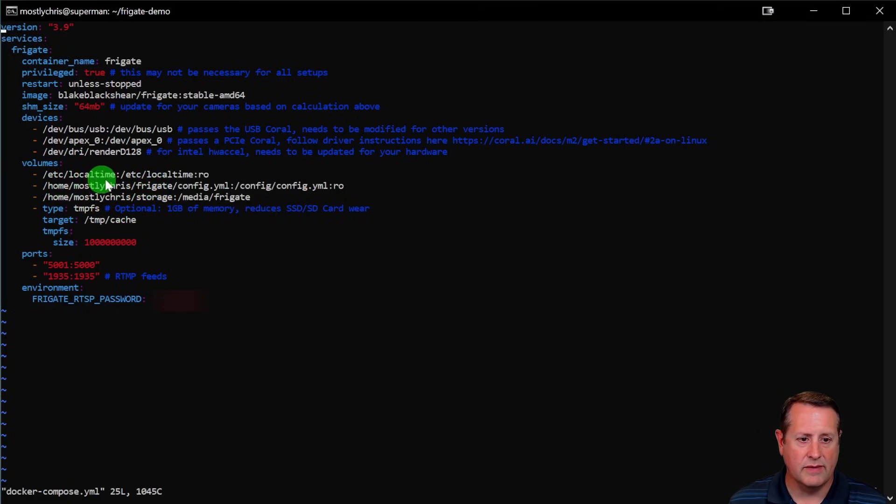
mouse_move(250, 190)
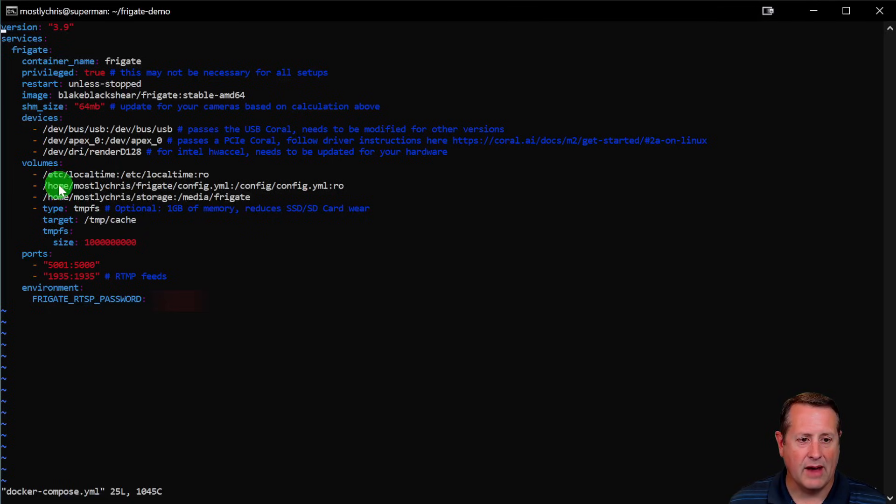
mouse_move(314, 188)
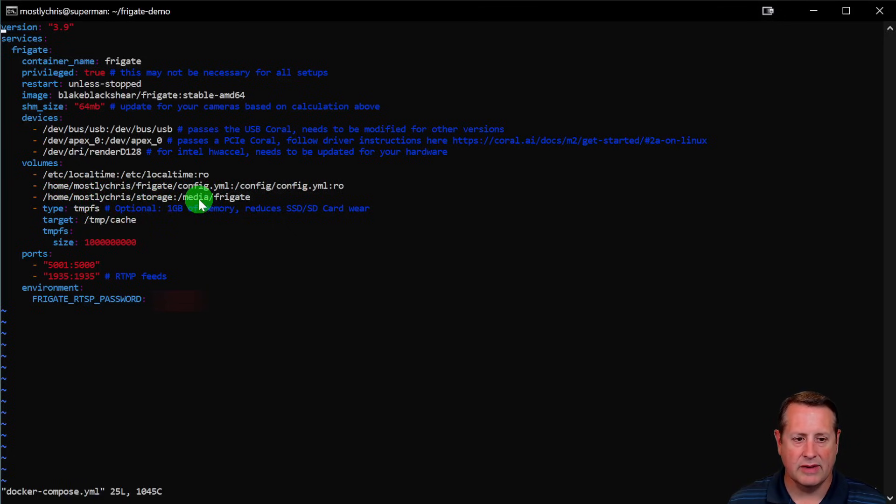
mouse_move(147, 199)
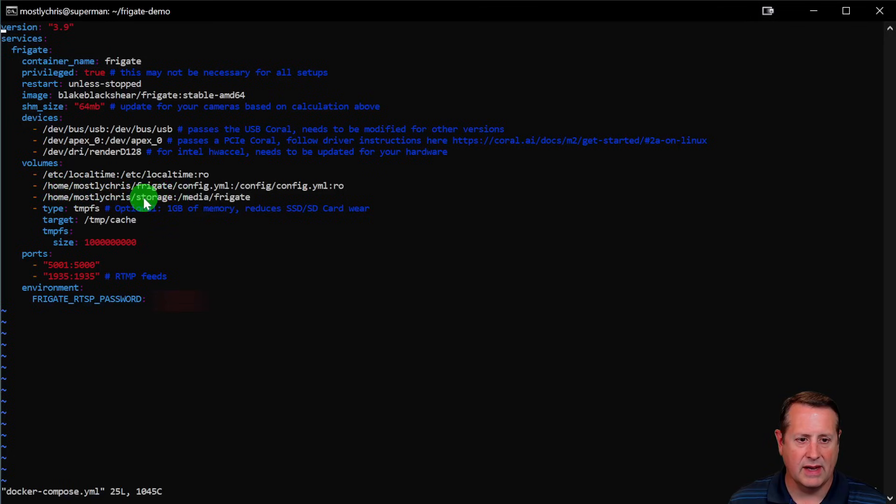
mouse_move(249, 185)
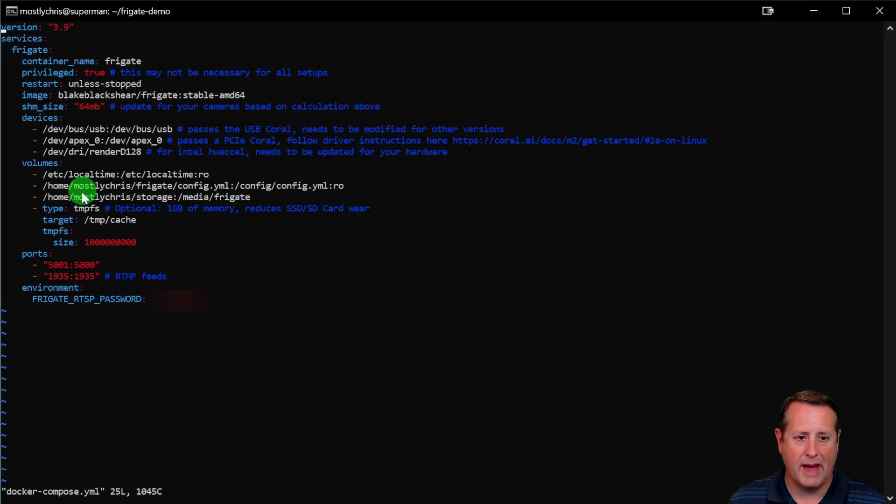
mouse_move(167, 206)
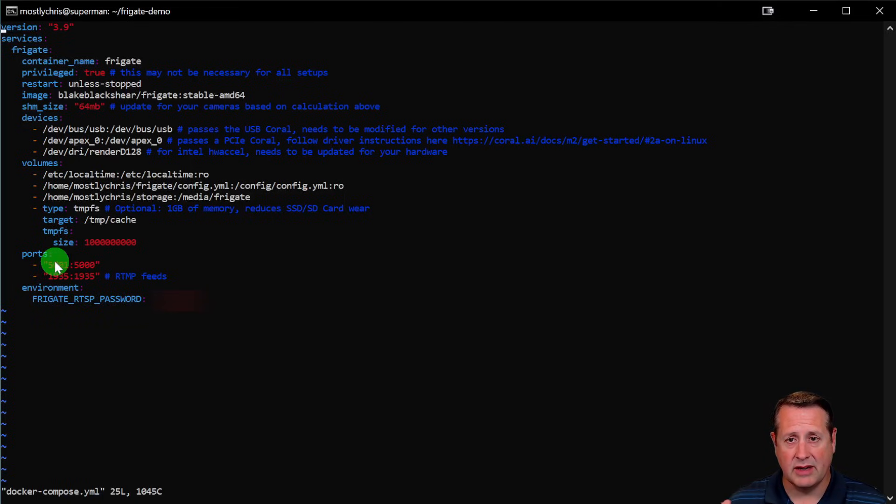
mouse_move(80, 276)
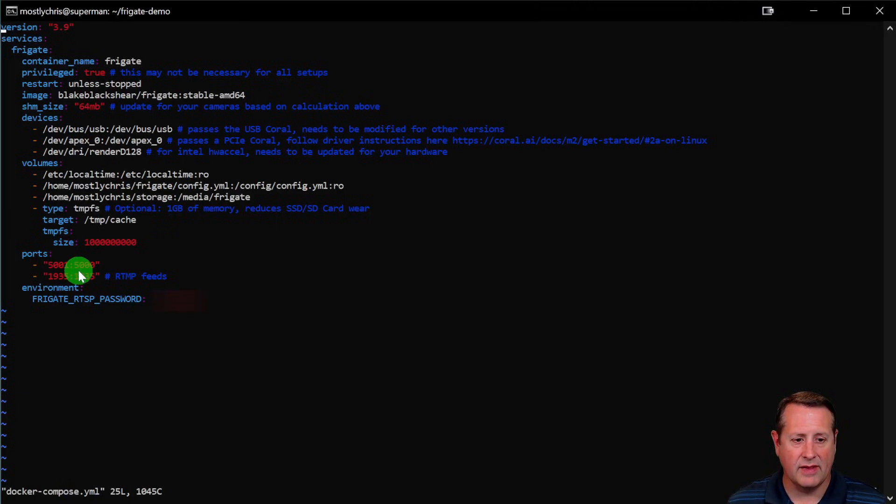
mouse_move(64, 277)
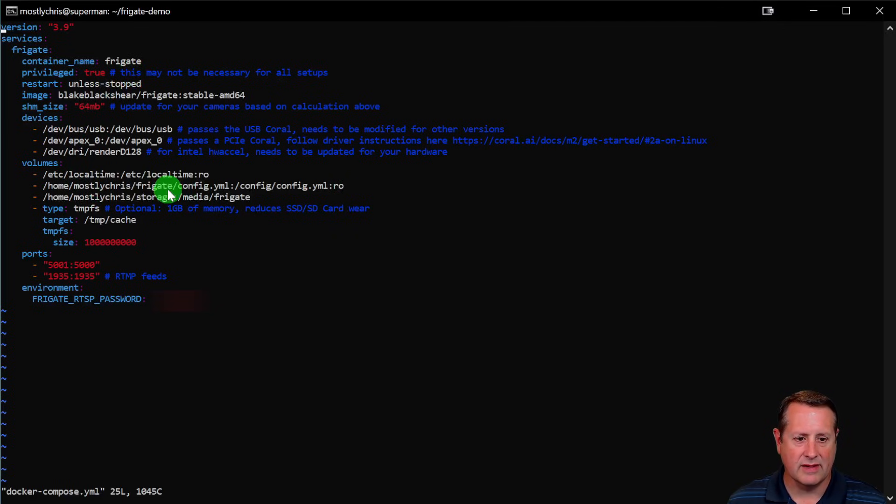
mouse_move(119, 306)
text(_demo)
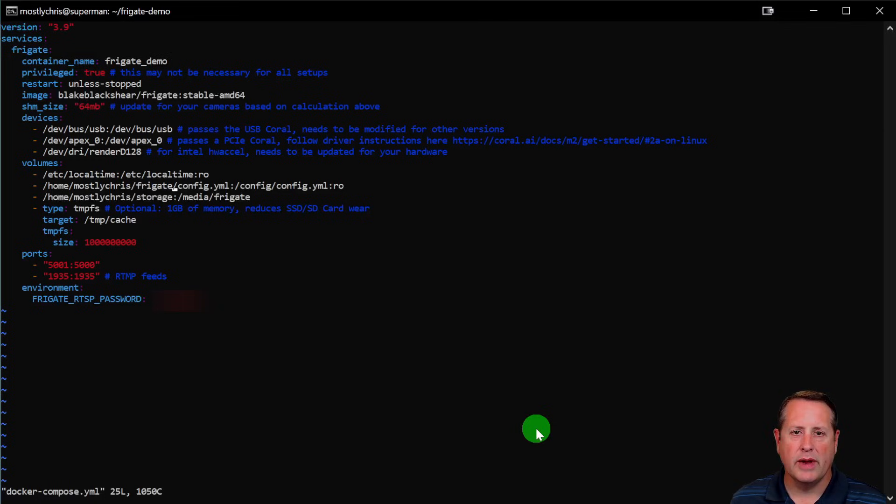
mouse_move(272, 238)
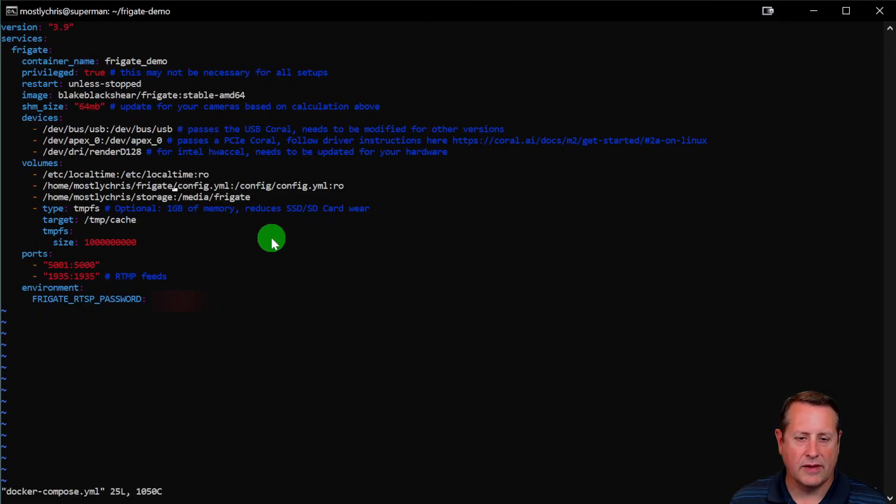
mouse_move(96, 185)
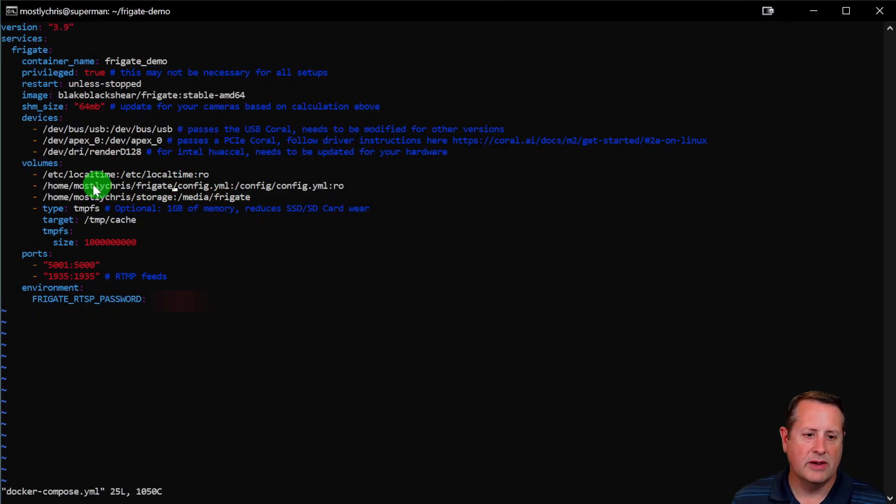
mouse_move(210, 184)
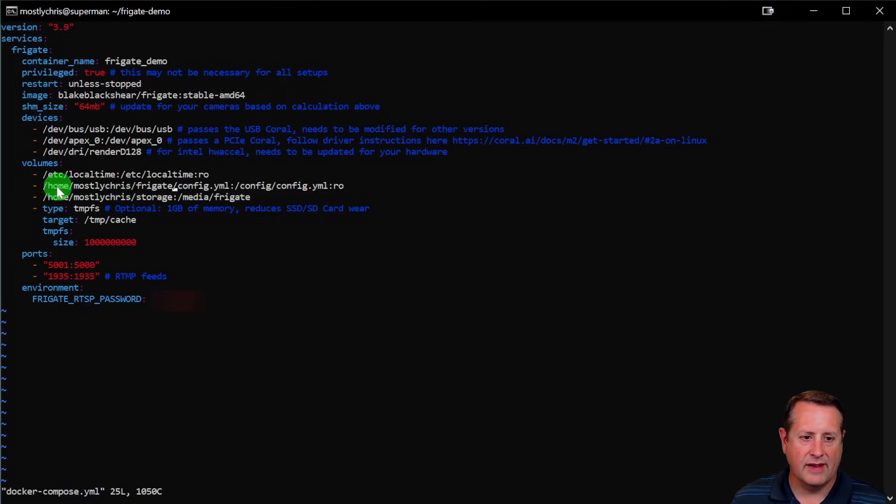
mouse_move(199, 195)
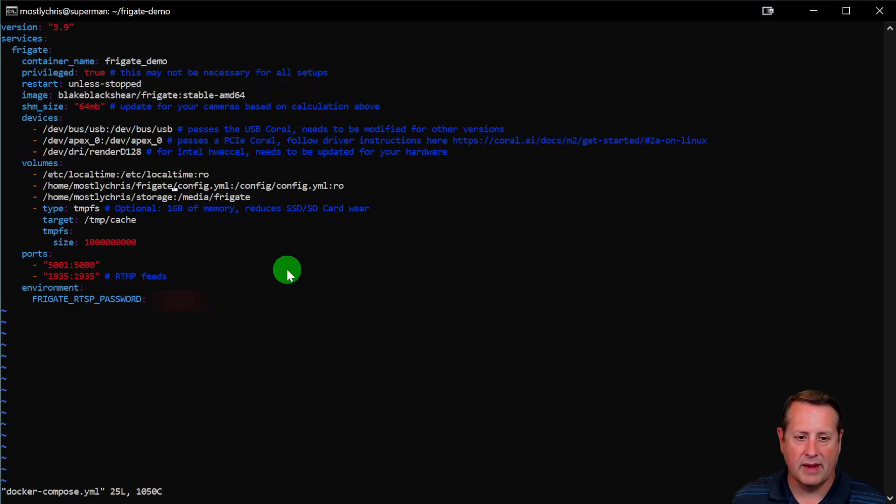
mouse_move(279, 325)
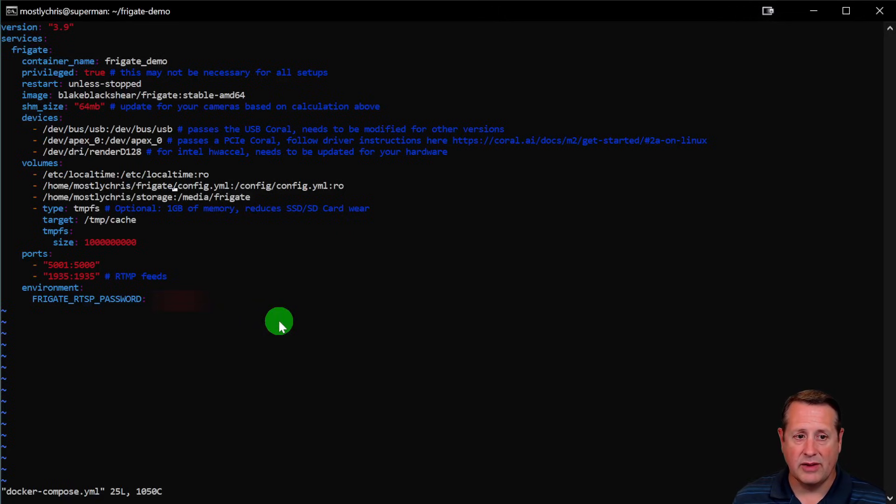
mouse_move(89, 197)
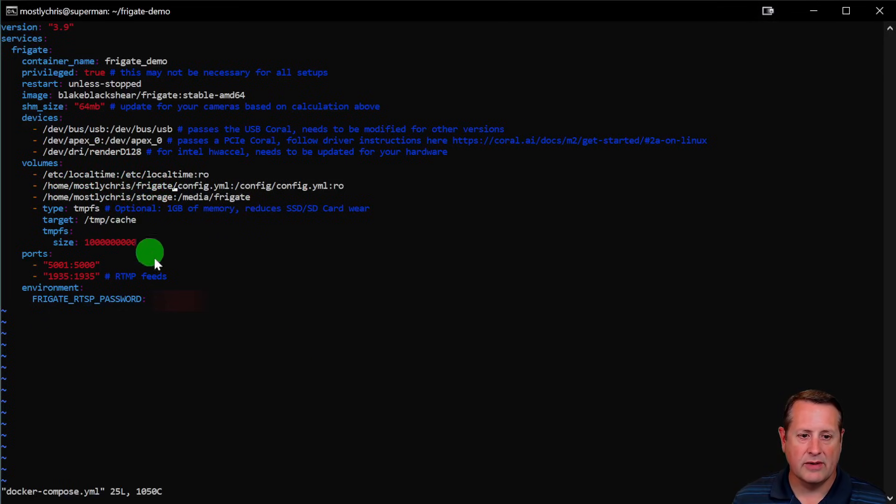
mouse_move(191, 285)
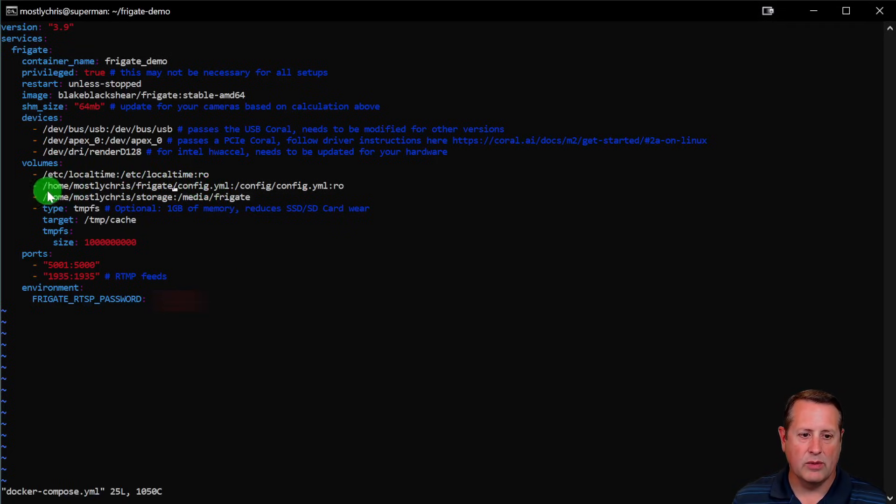
mouse_move(268, 274)
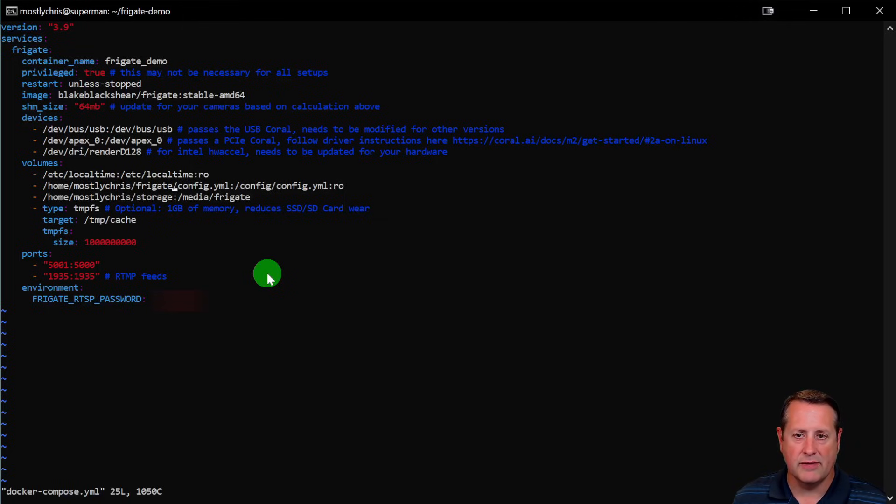
mouse_move(91, 174)
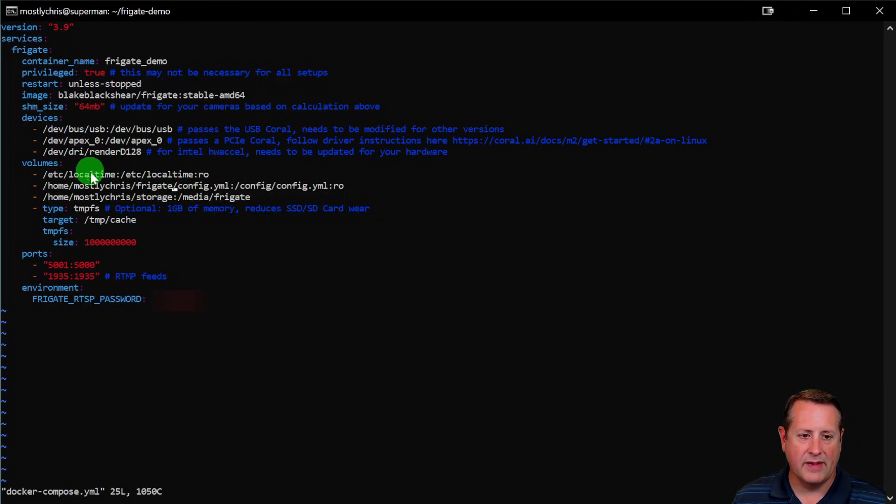
mouse_move(307, 320)
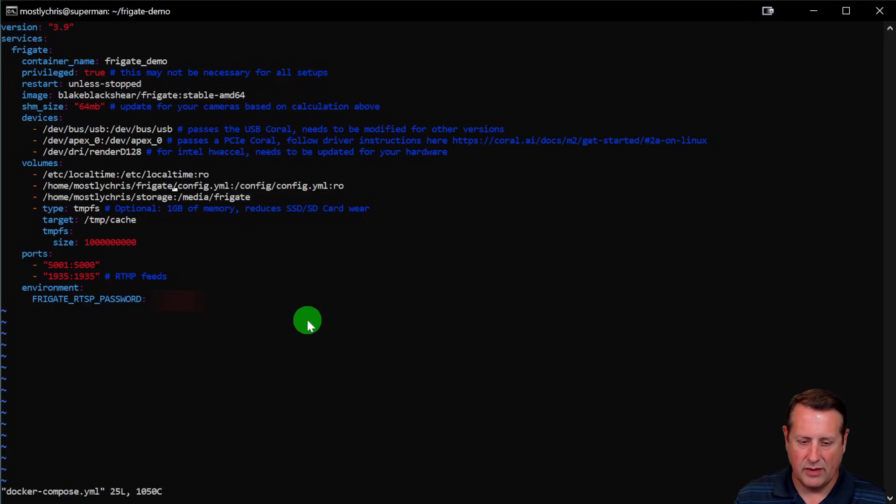
mouse_move(201, 174)
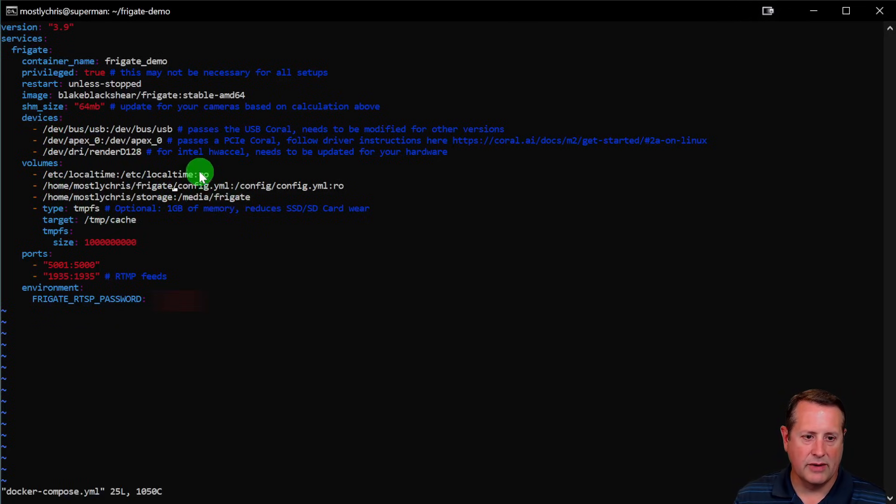
mouse_move(75, 310)
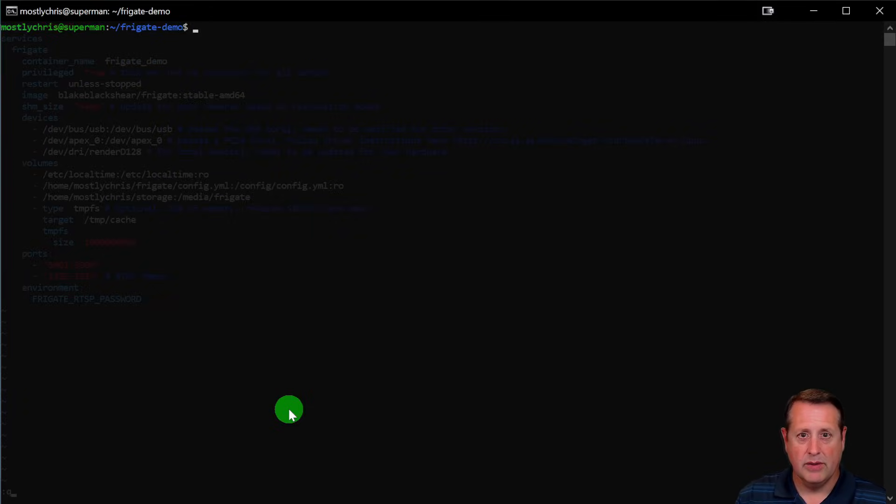
Run vim on /home/mostlychris/frigate/config.yml, which returns to a shell prompt
text(vim /home/c)
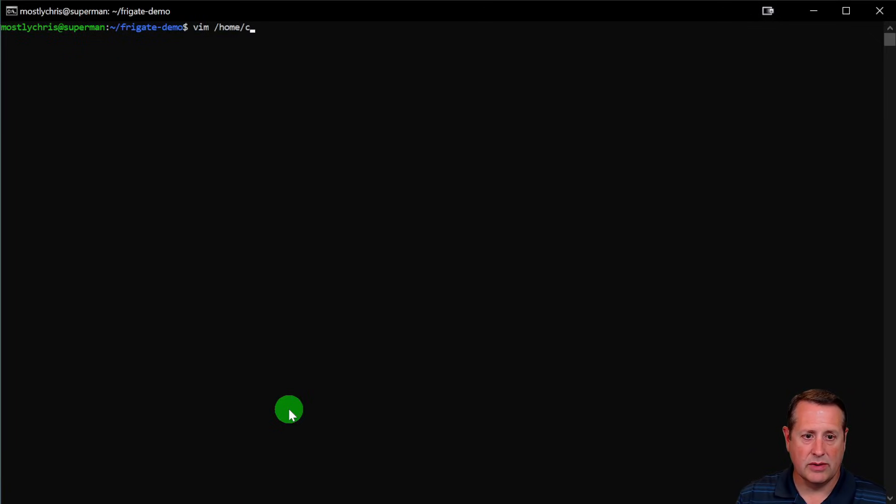
text(mostlychris/frigate/config.yml)
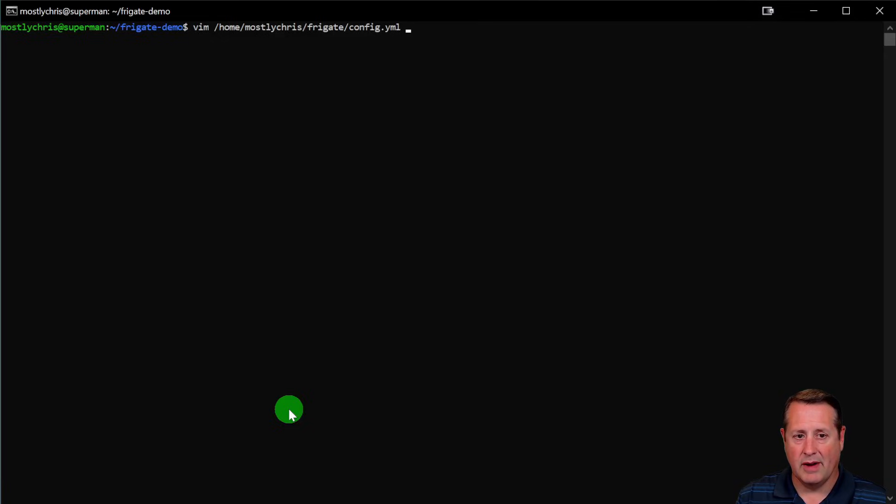
mouse_move(235, 45)
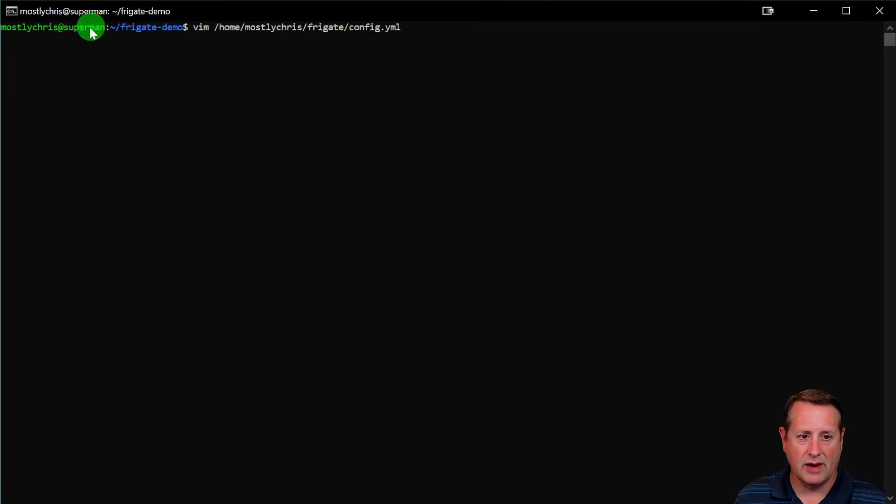
mouse_move(213, 43)
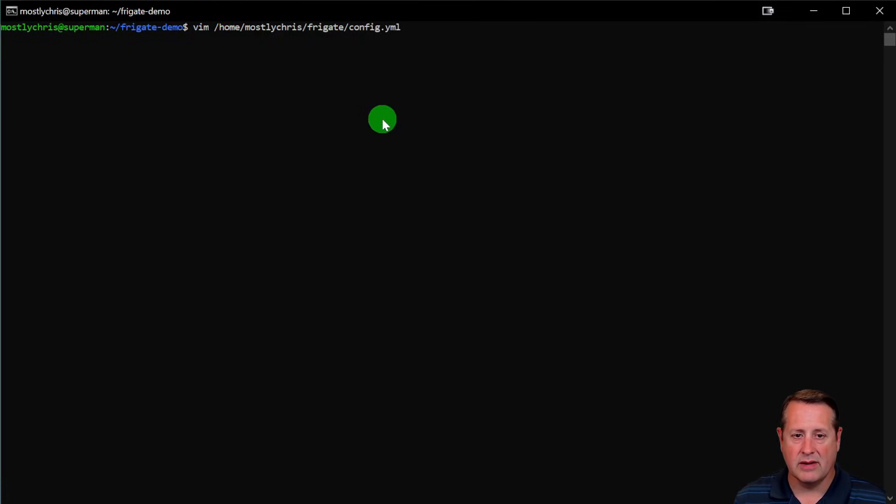
key(Enter)
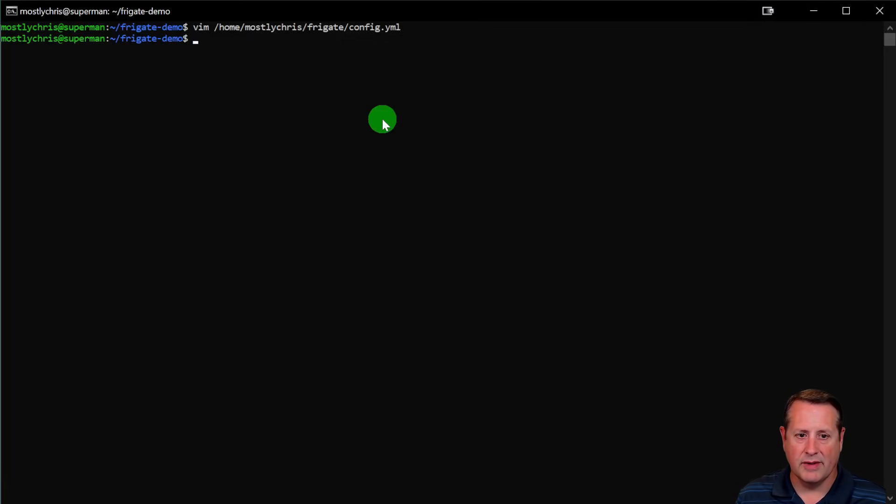
Run sudo docker compose up, watch the cameras start, then stop it with Ctrl+C
text(sudo)
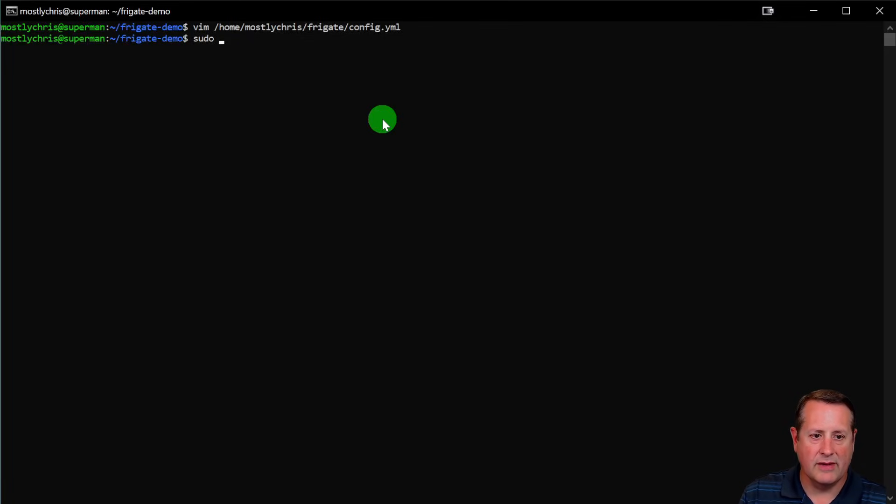
text(docker compose up)
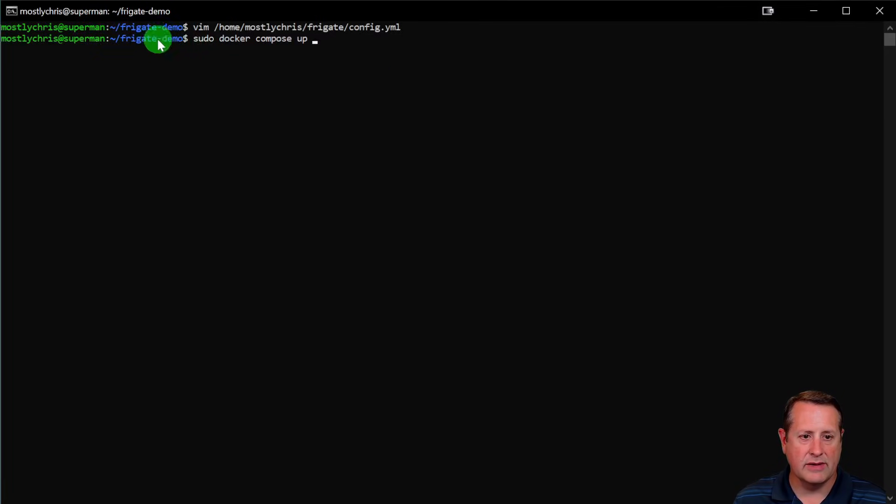
mouse_move(230, 114)
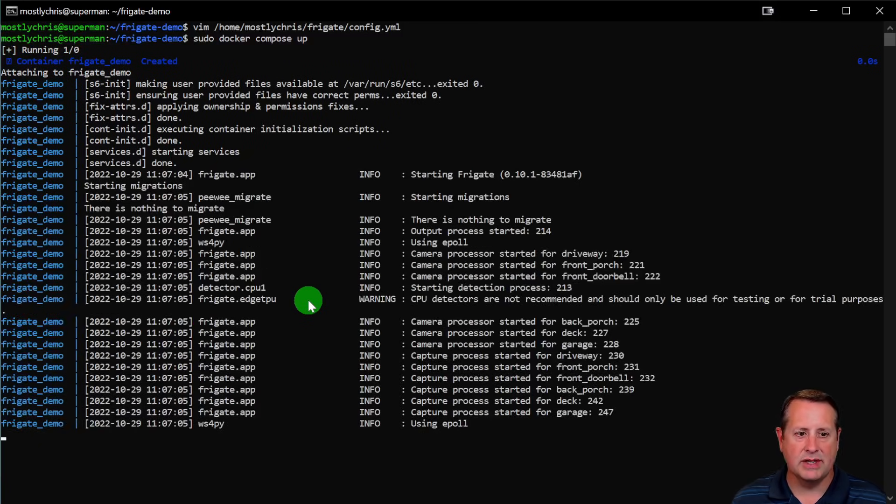
mouse_move(113, 70)
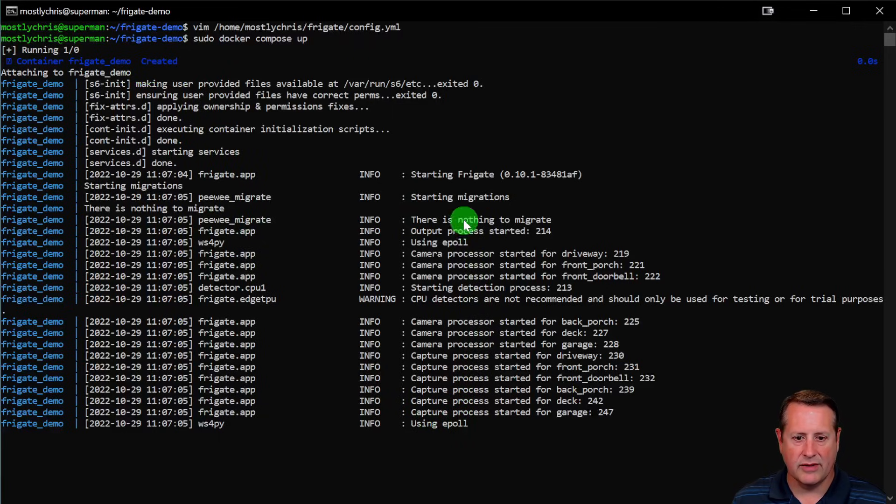
mouse_move(463, 258)
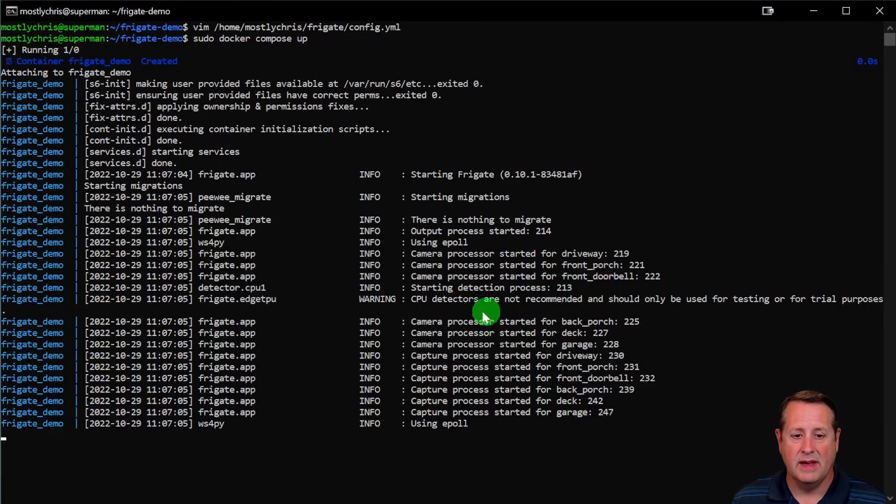
mouse_move(654, 309)
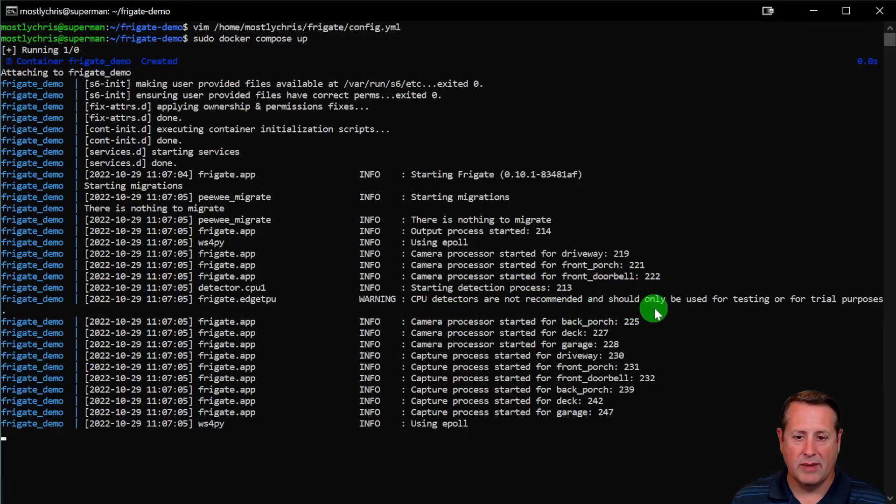
mouse_move(644, 328)
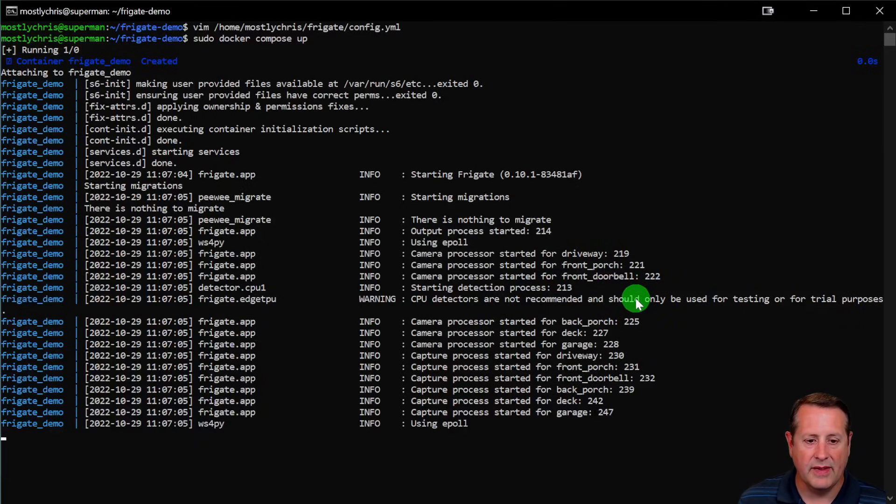
key(ctrl+c)
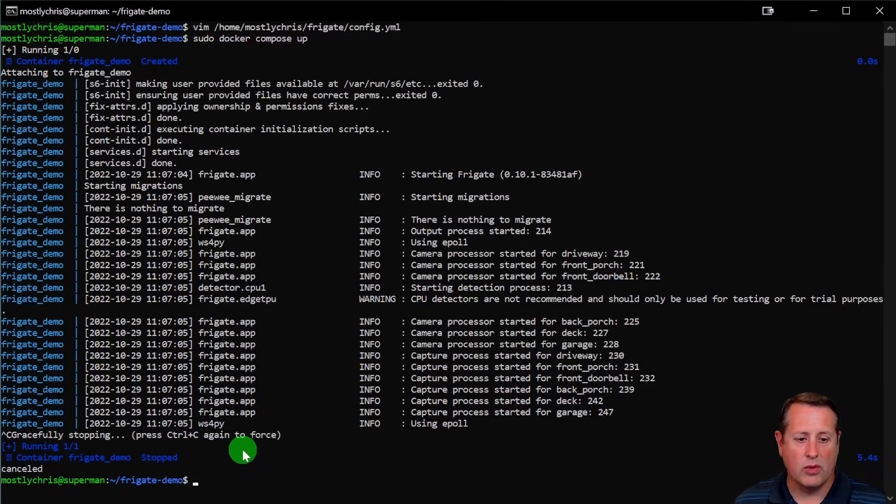
Start frigate_demo detached with sudo docker compose up -d
text(sudo docker compose up -)
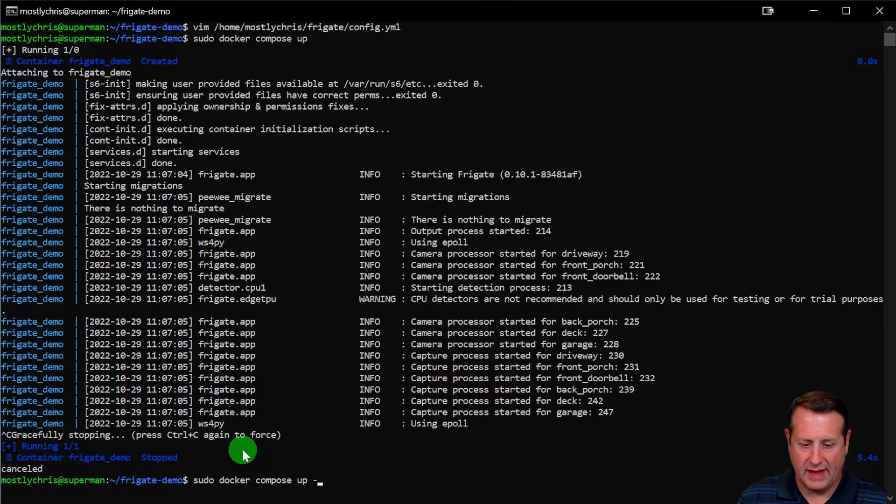
text(d)
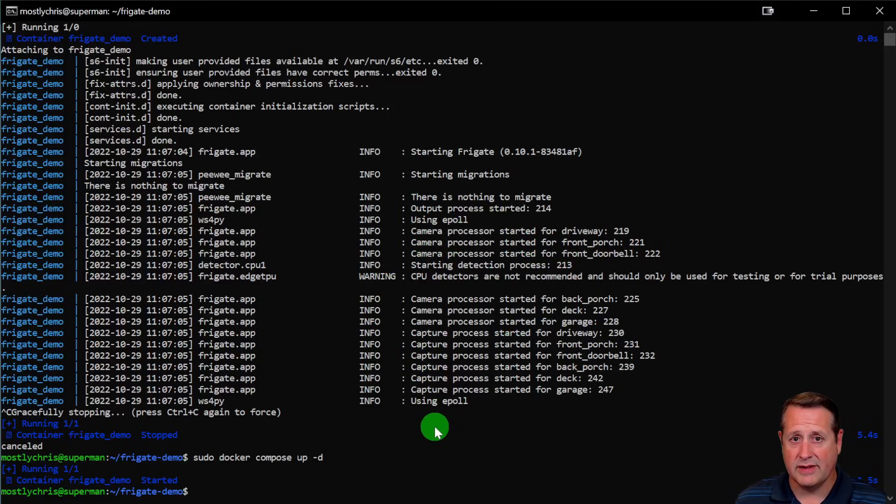
mouse_move(463, 267)
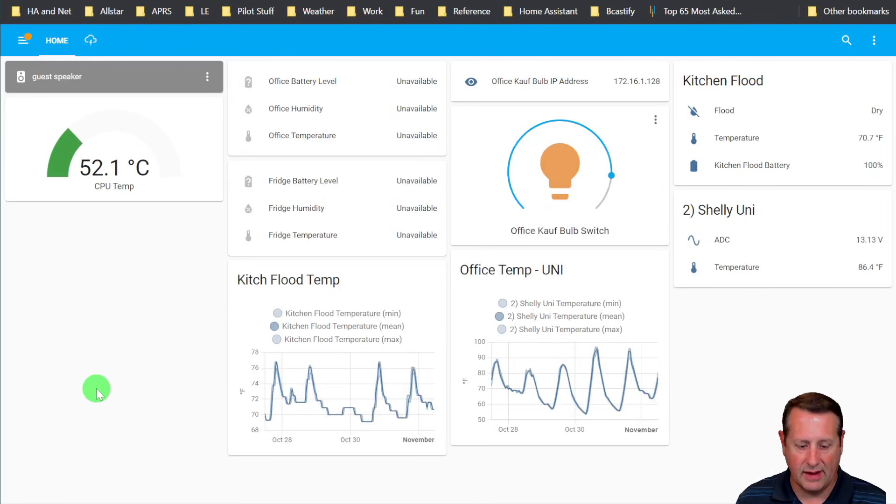
Go to the Integrations page and add the Frigate integration to open its setup dialog
key(c)
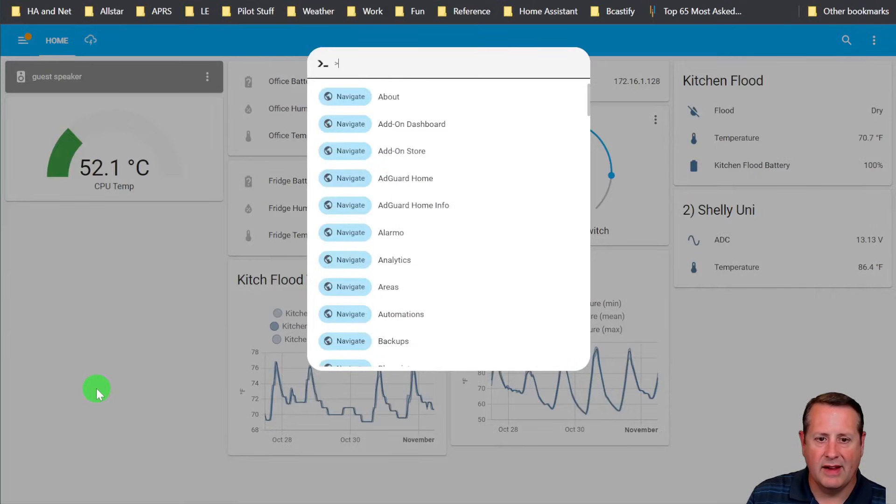
text(inte)
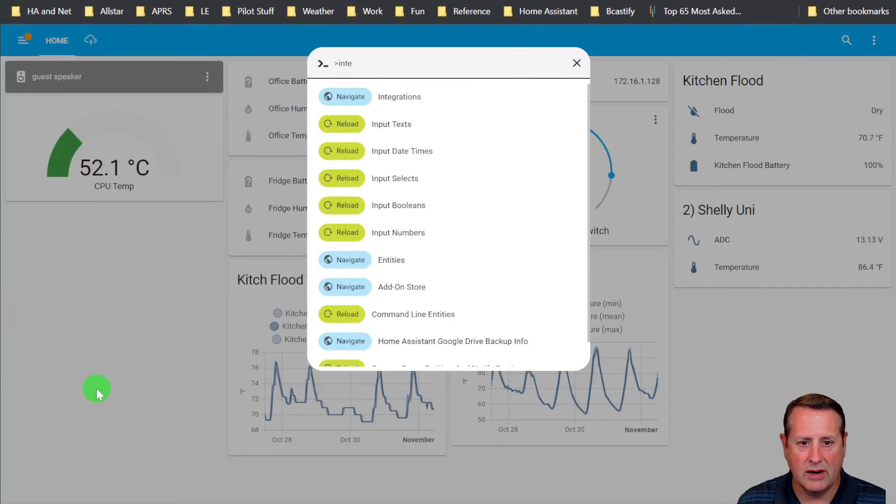
click(398, 96)
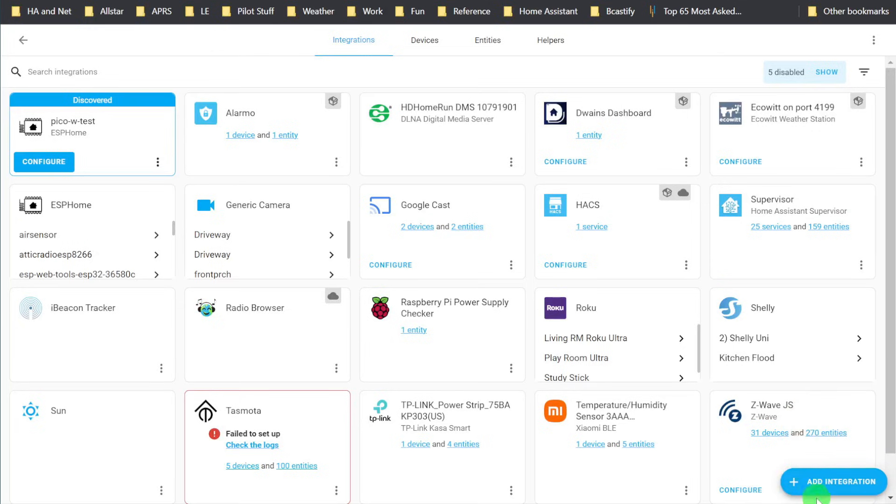
click(834, 482)
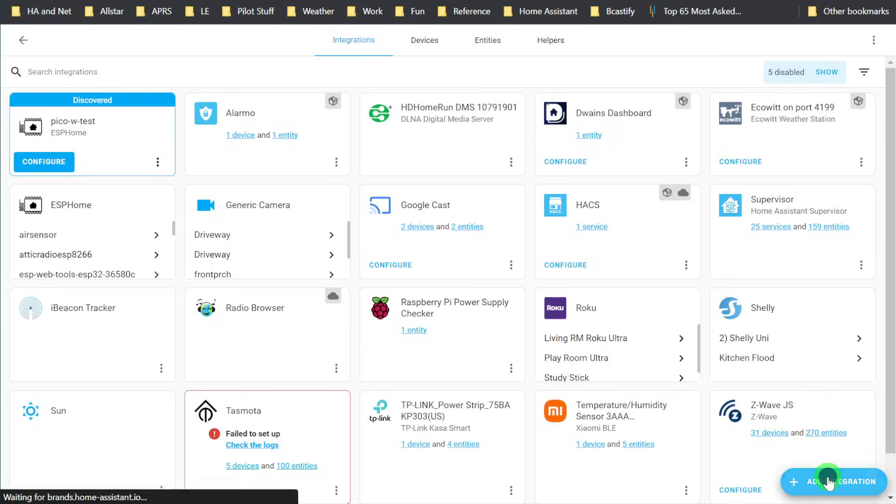
click(830, 482)
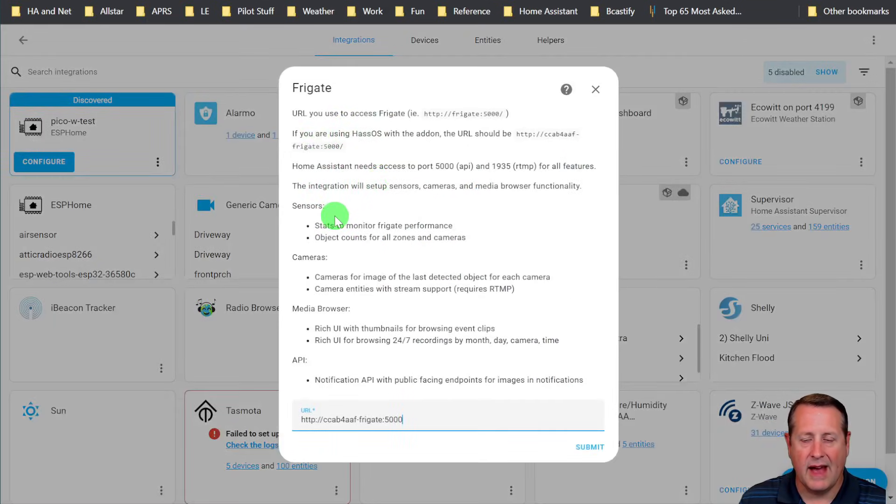
mouse_move(446, 135)
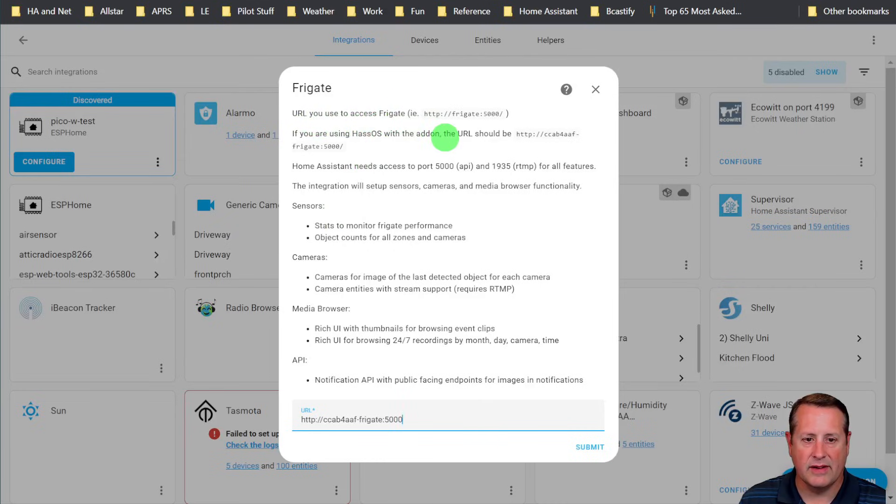
mouse_move(311, 239)
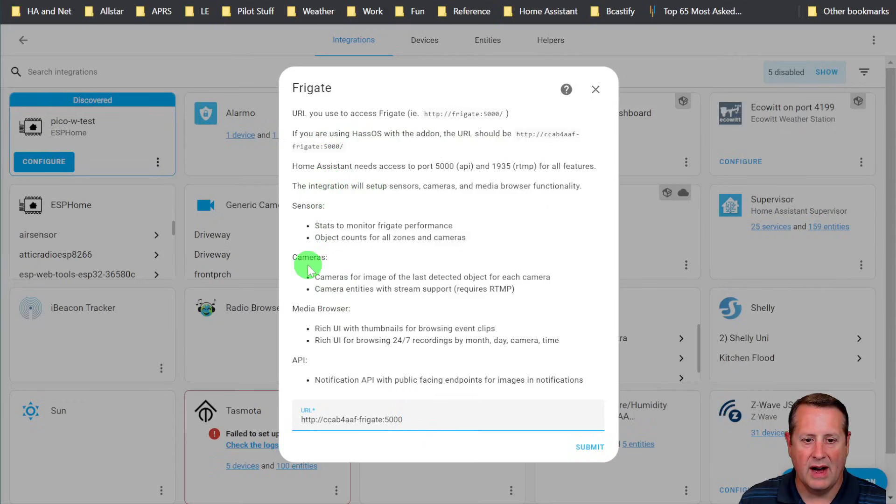
mouse_move(358, 417)
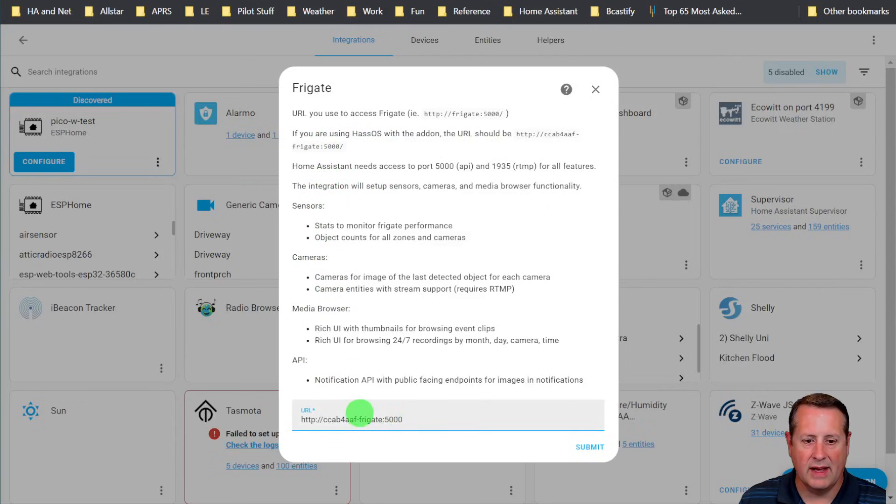
double_click(352, 420)
text(http://1)
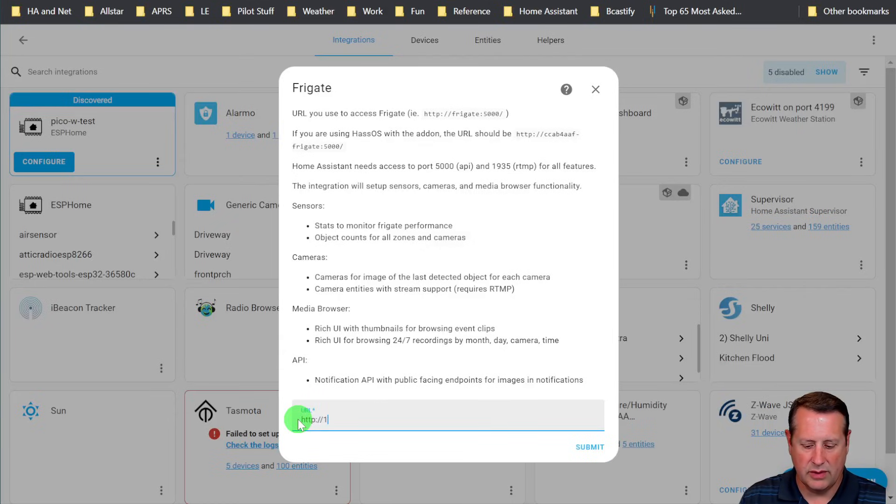
text(72.16.1)
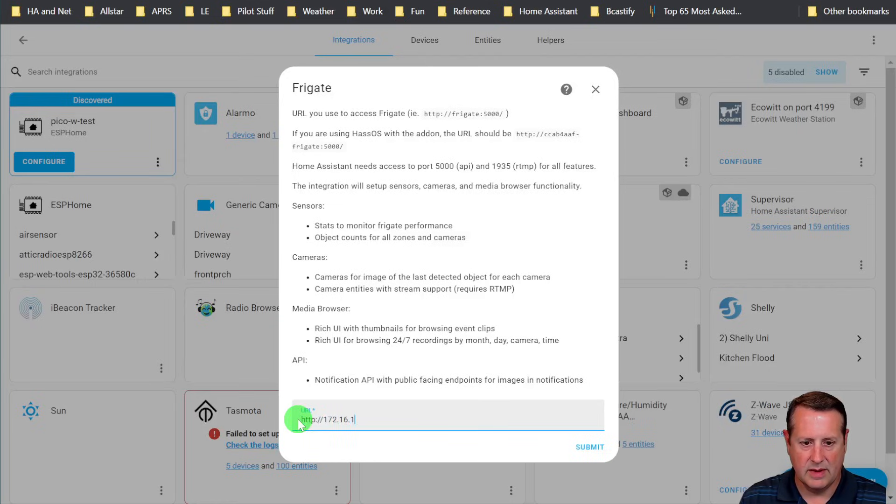
text(.153)
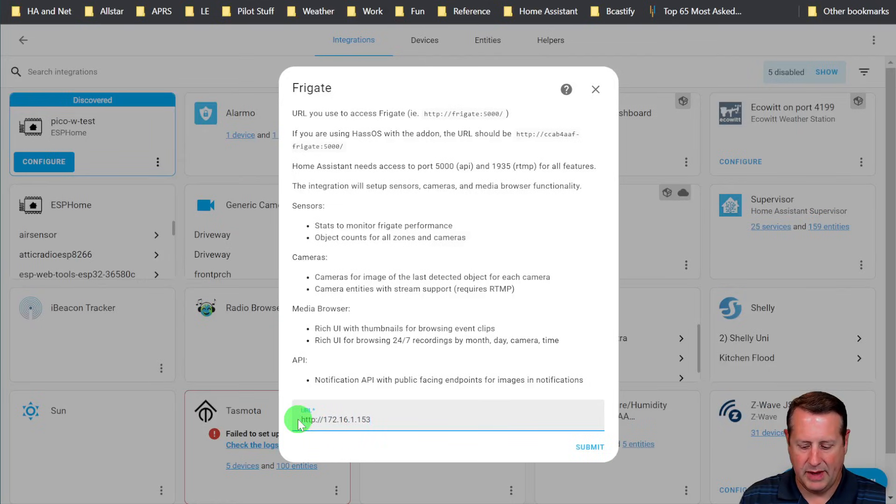
text(:5001)
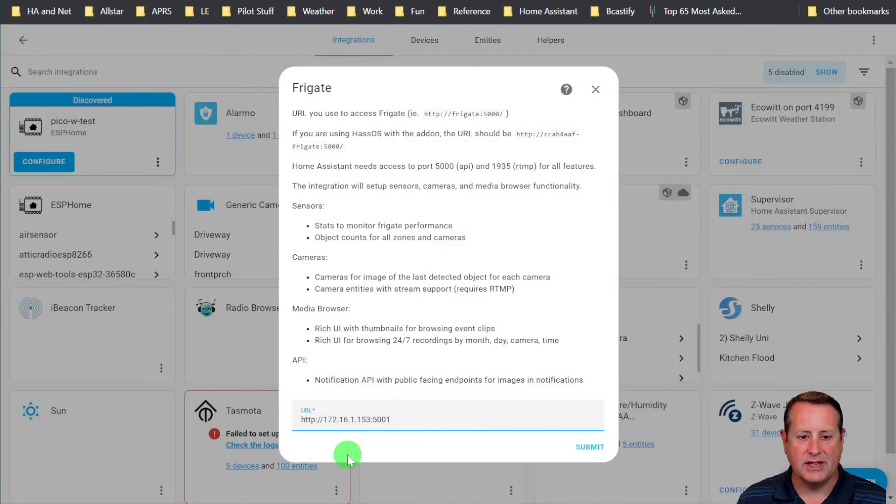
click(328, 430)
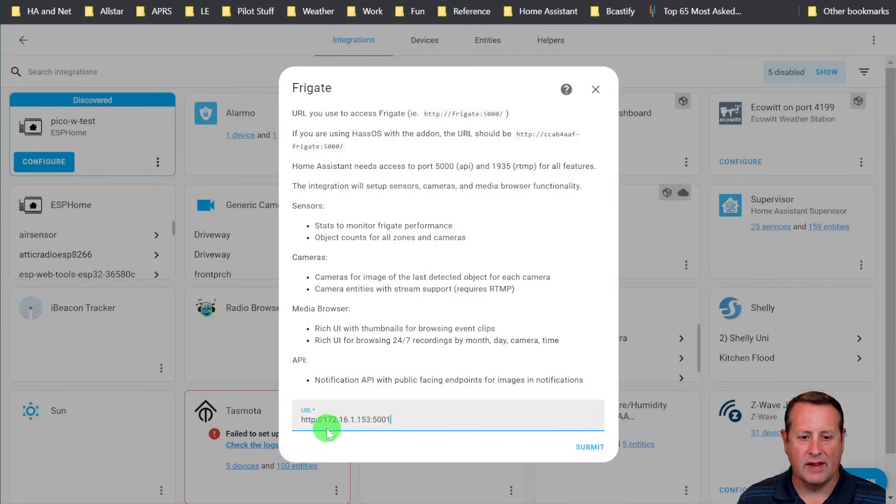
mouse_move(372, 436)
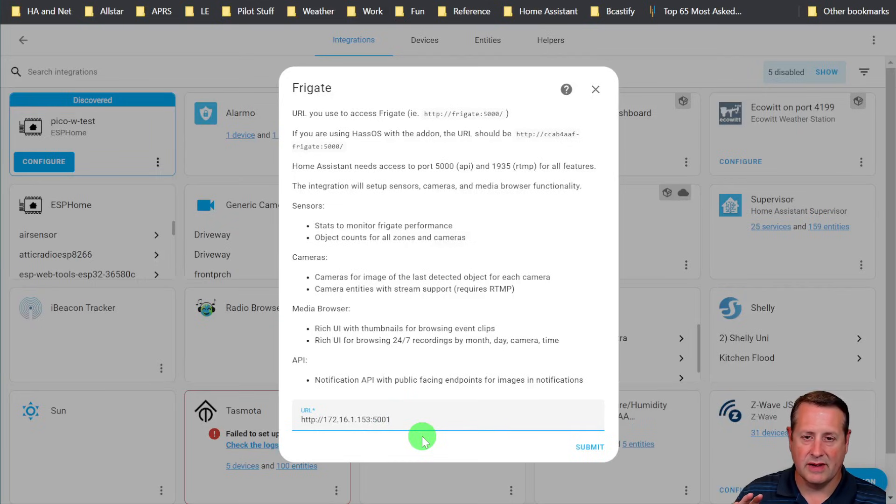
Submit the URL, review the discovered camera devices, and finish without assigning areas
click(590, 447)
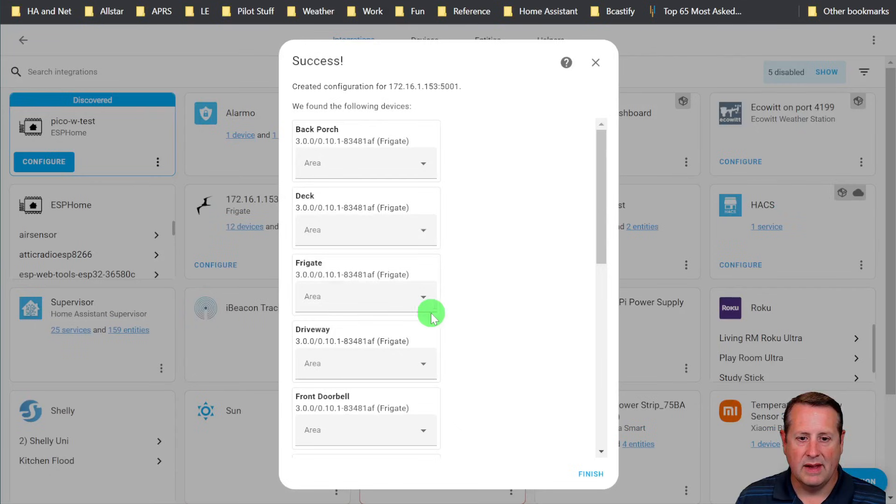
mouse_move(553, 216)
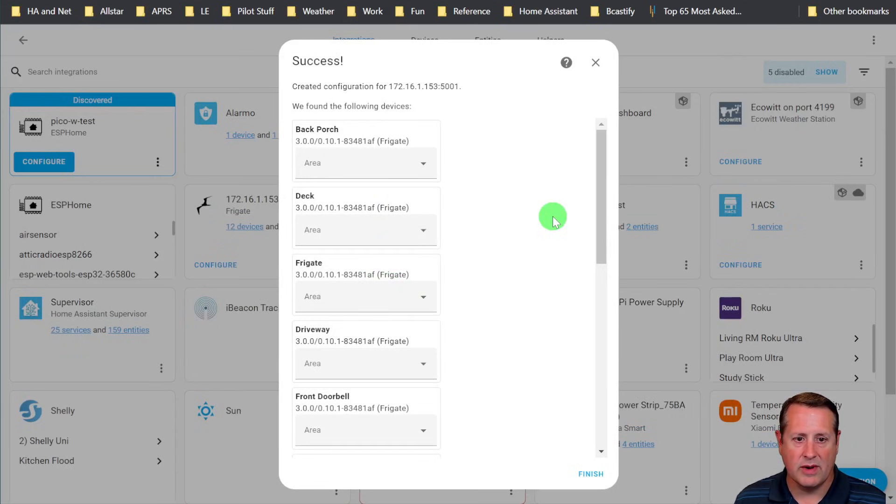
scroll(down, 3)
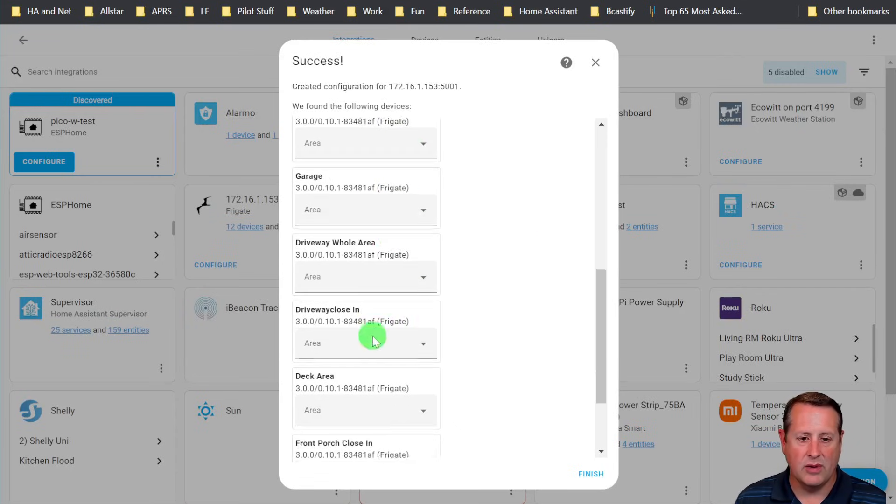
scroll(down, 3)
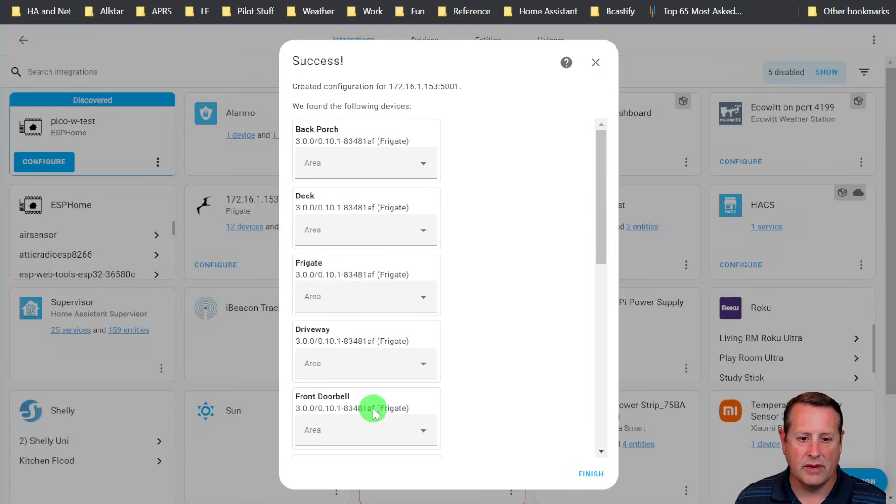
scroll(down, 3)
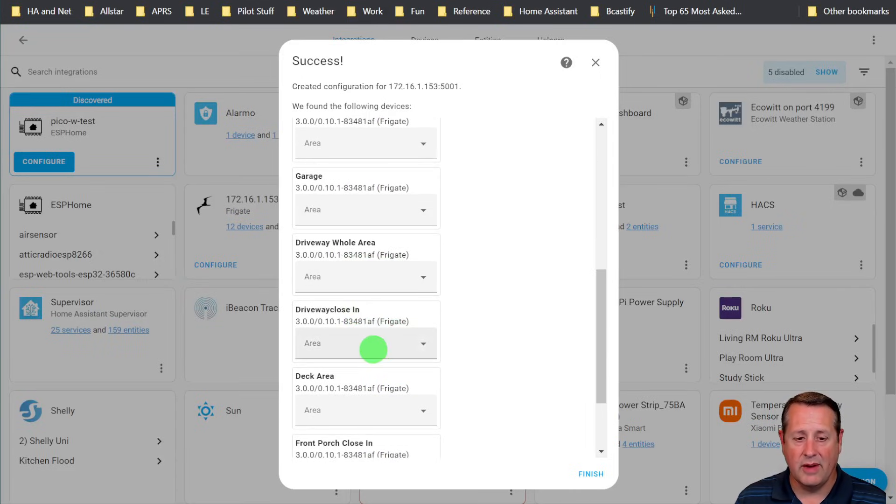
scroll(down, 3)
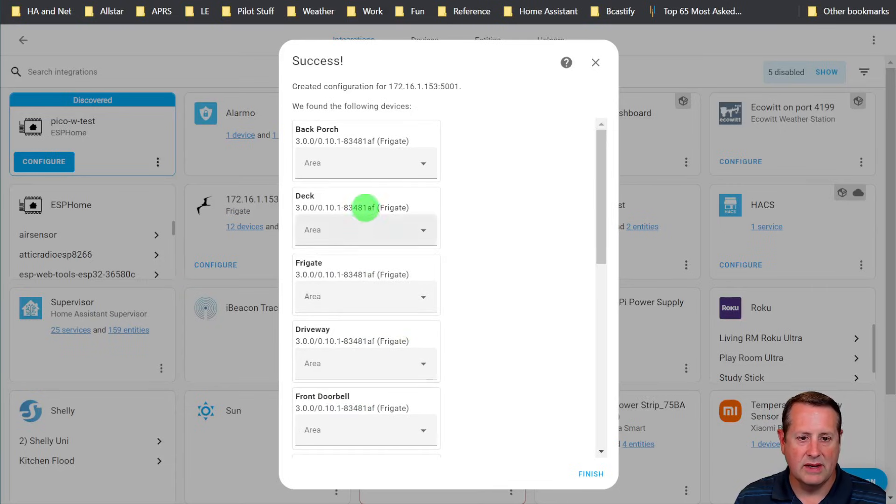
click(591, 474)
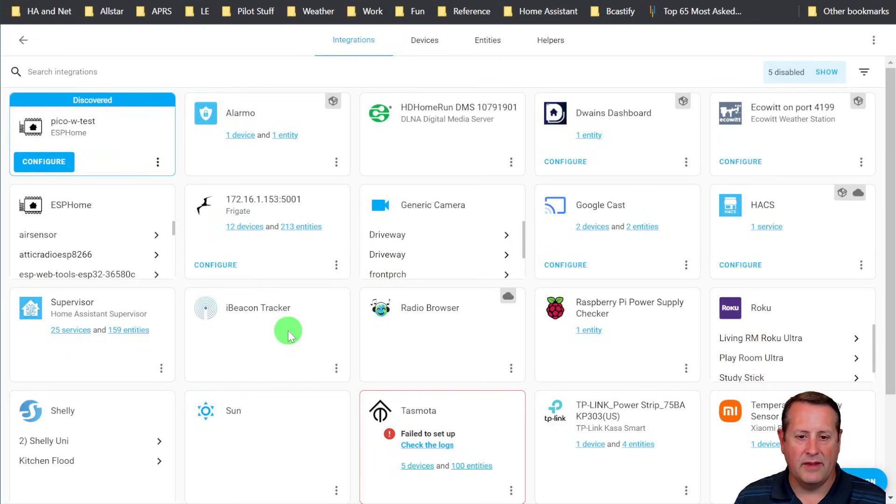
click(244, 227)
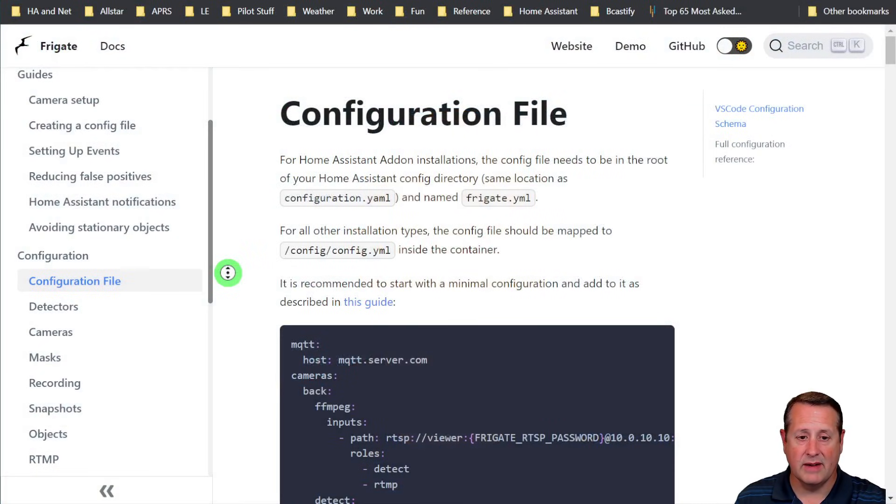
Scroll the reference config past MQTT, detectors, logger, birdseye and ffmpeg to detect settings
scroll(down, 3)
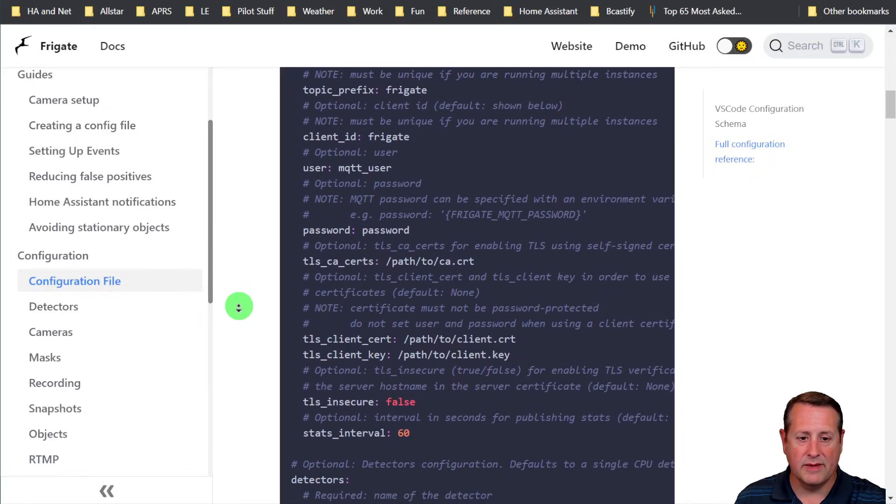
scroll(down, 3)
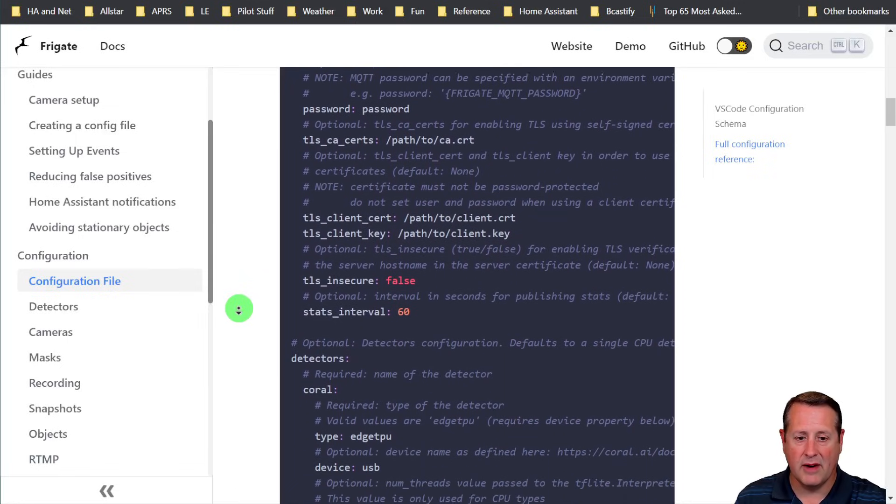
scroll(down, 3)
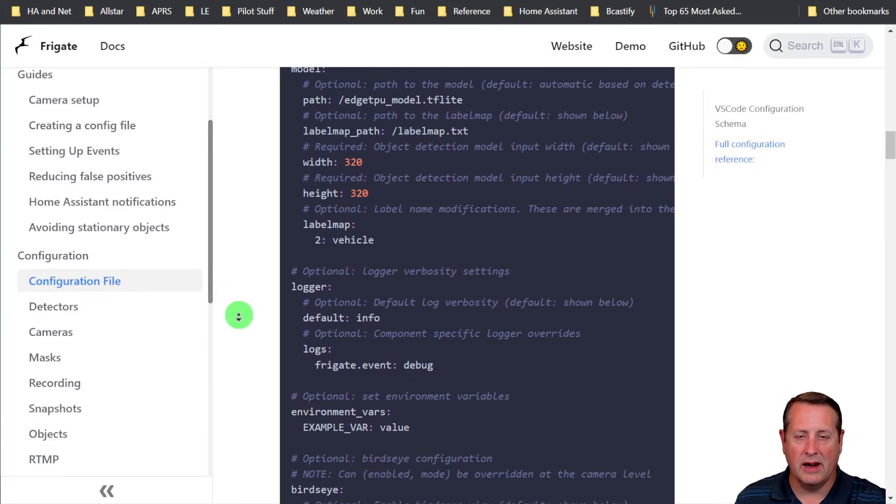
scroll(down, 3)
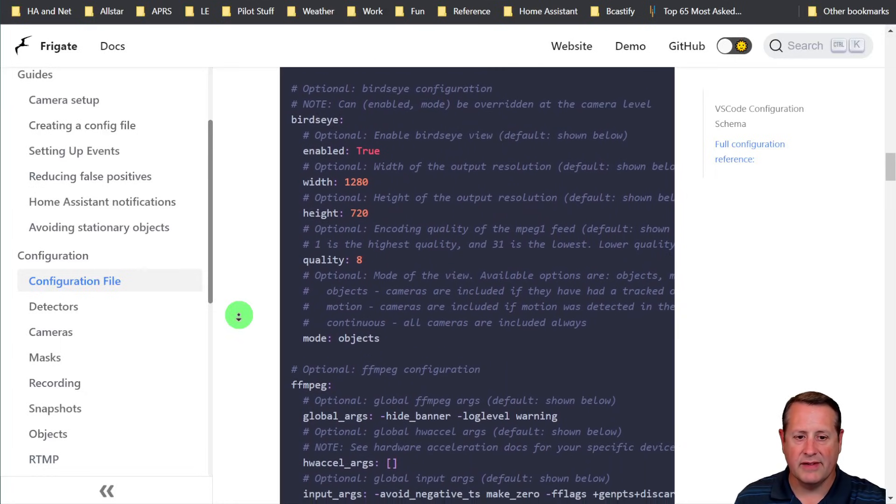
scroll(down, 3)
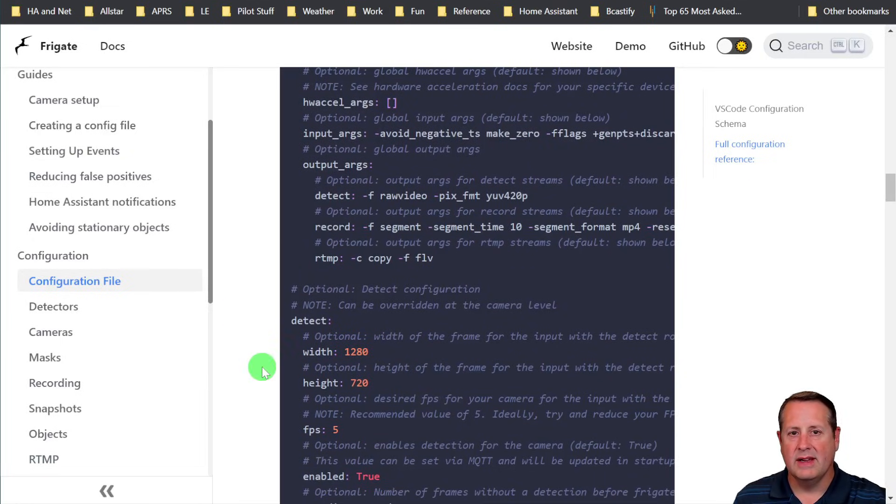